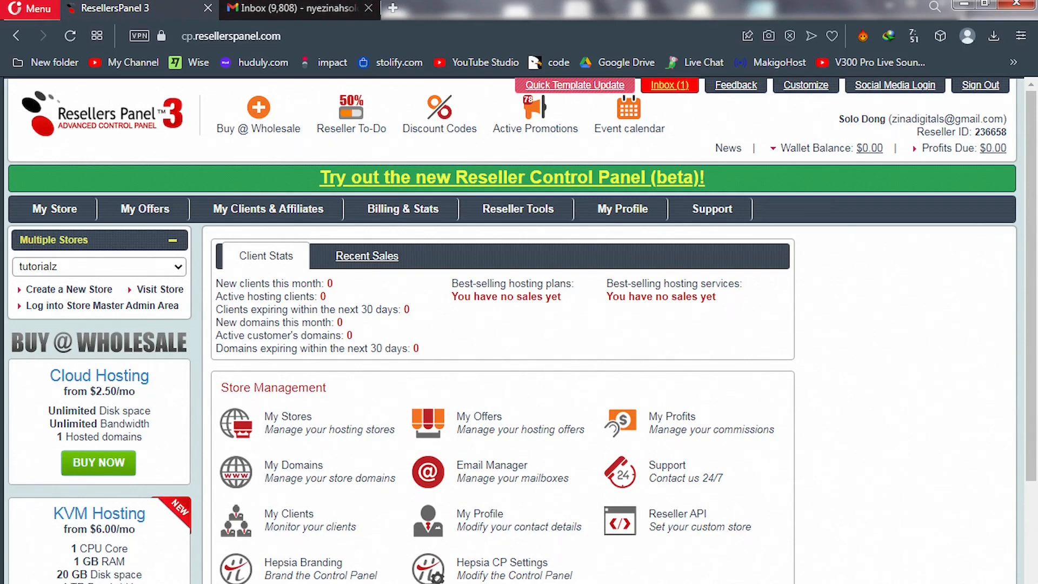
# Go to Shared Hosting Offers under My Offers, listing Silver, Gold, Platinum and Bronze plan prices
pyautogui.click(145, 209)
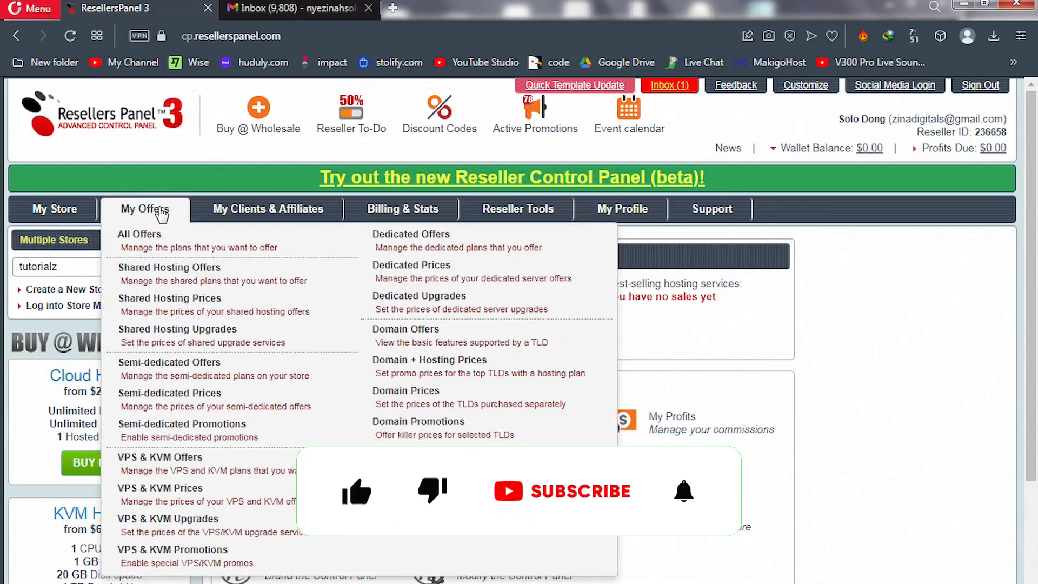
pyautogui.moveTo(170, 273)
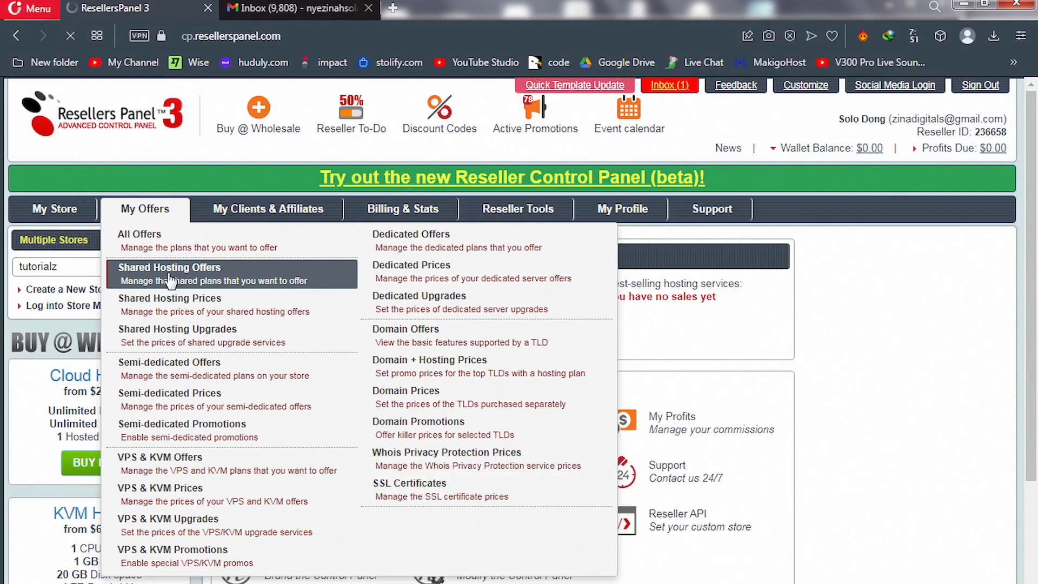
pyautogui.click(169, 267)
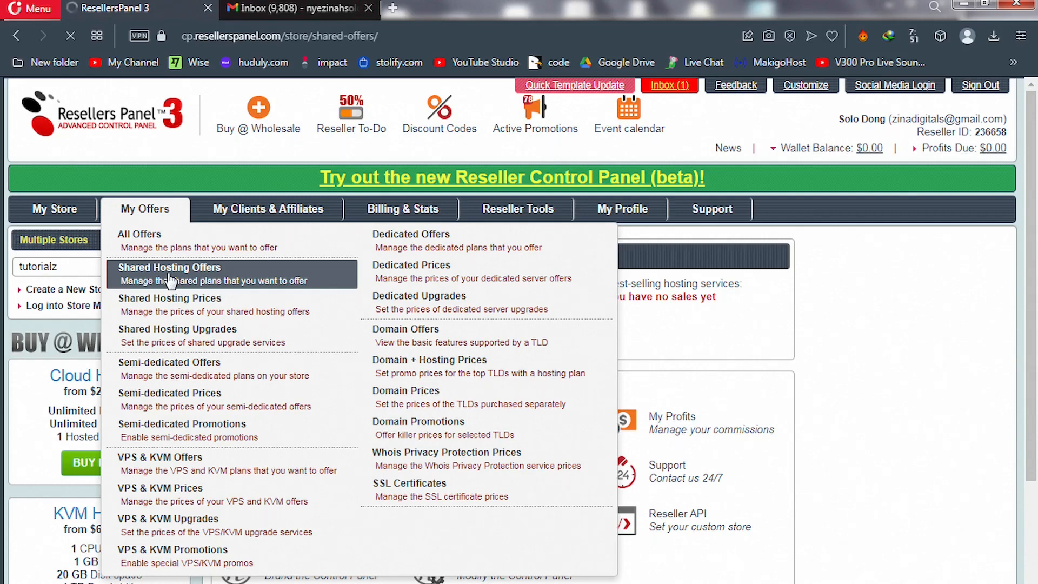
pyautogui.click(169, 266)
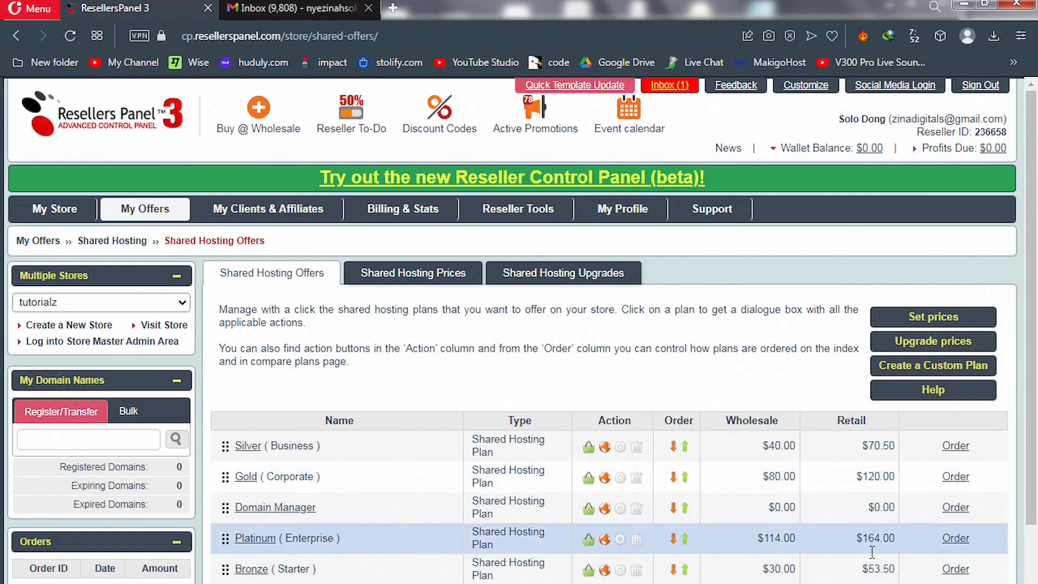
pyautogui.moveTo(880, 493)
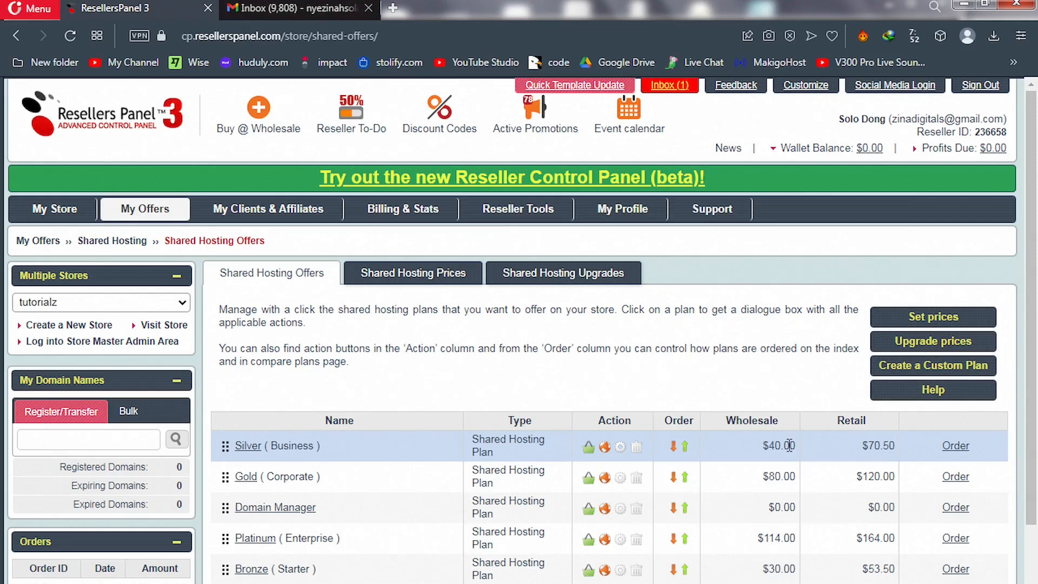
pyautogui.moveTo(858, 456)
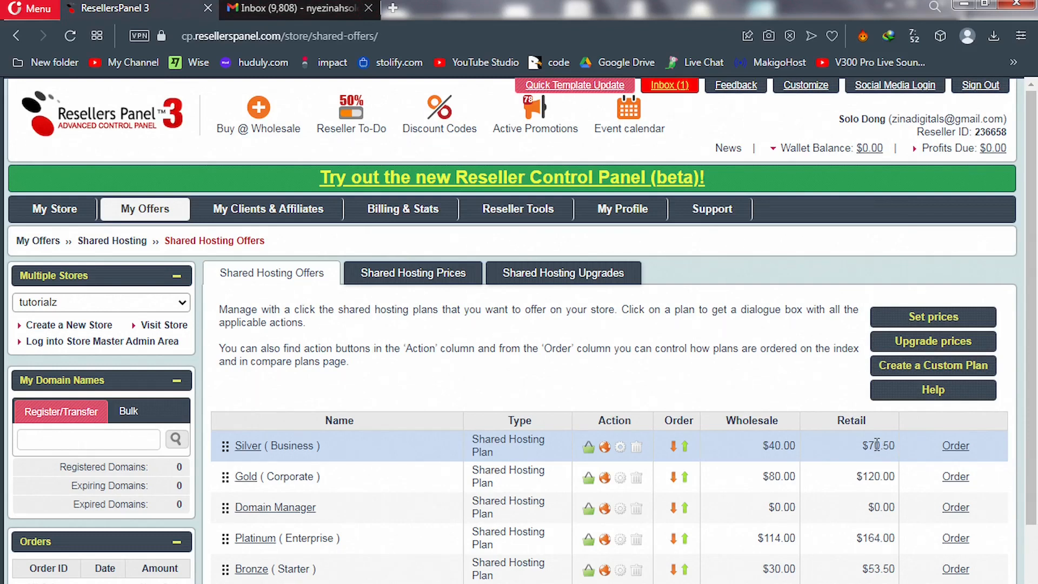
# Scroll to the Shared Hosting Plan @ Wholesale cards for Silver, Gold and Platinum
pyautogui.scroll(-3)
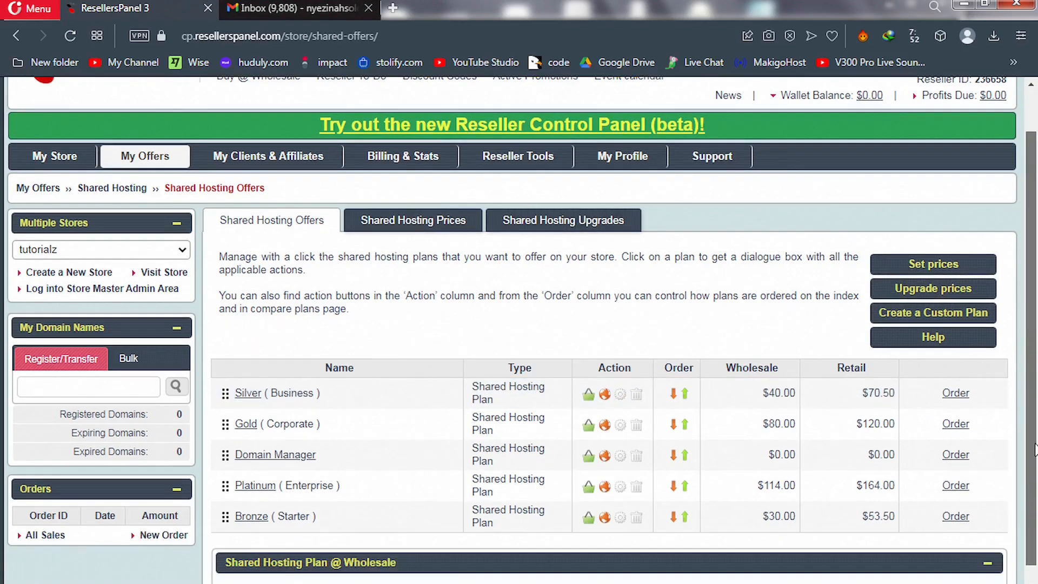
pyautogui.scroll(-3)
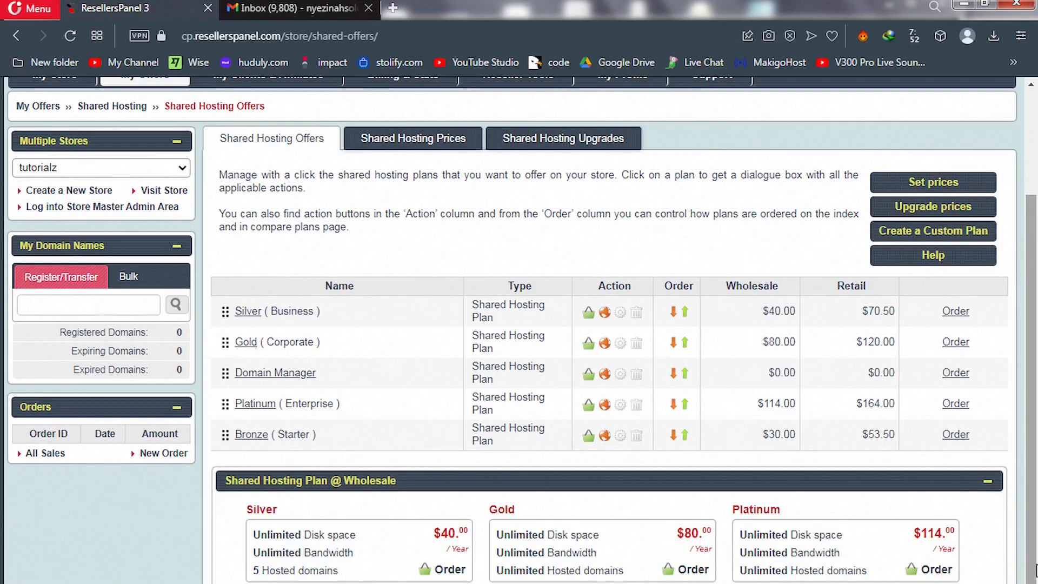
pyautogui.moveTo(933, 231)
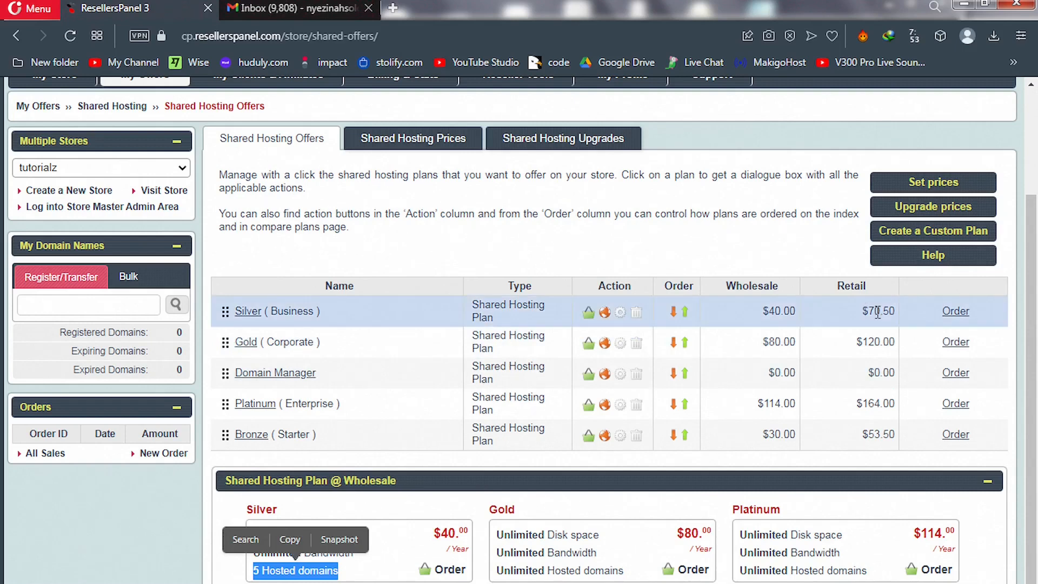
pyautogui.moveTo(315, 568)
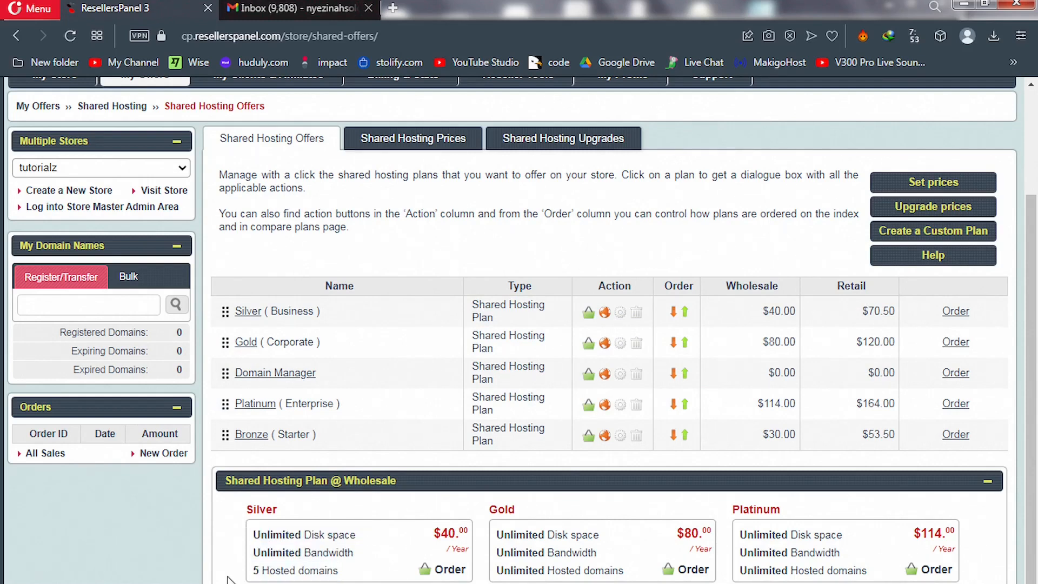
pyautogui.moveTo(465, 541)
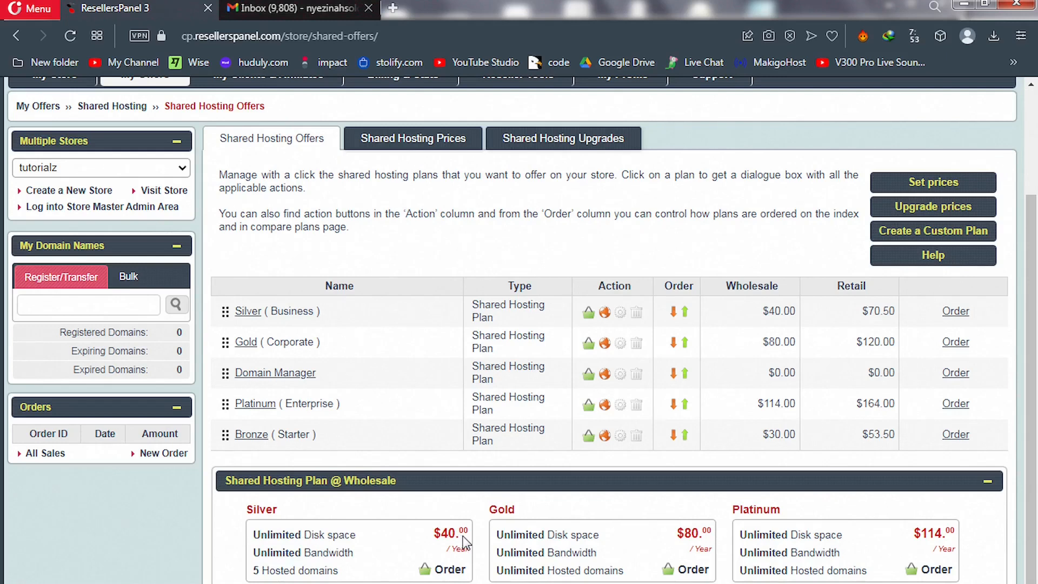
pyautogui.moveTo(841, 317)
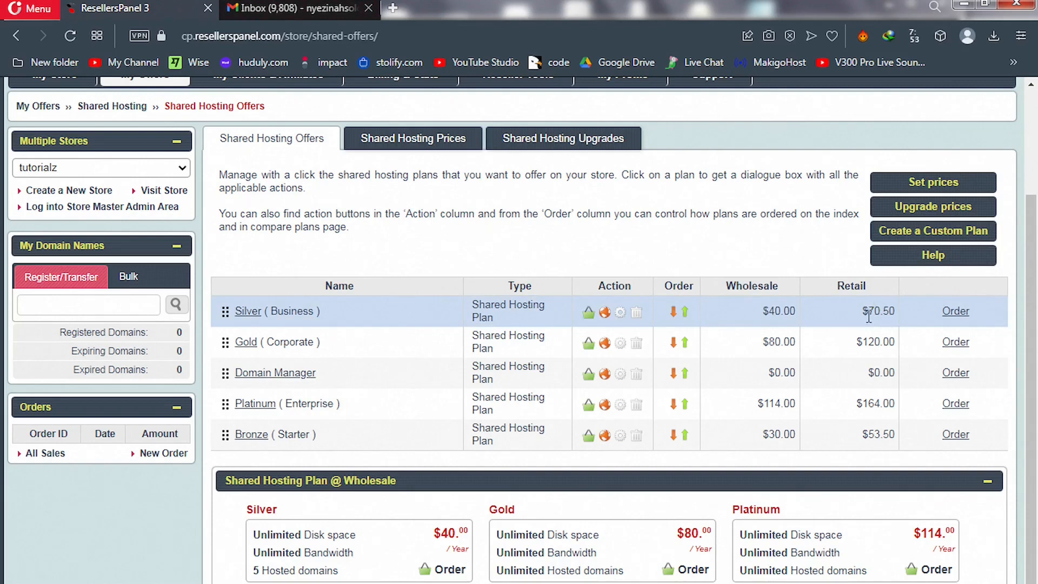
pyautogui.moveTo(865, 323)
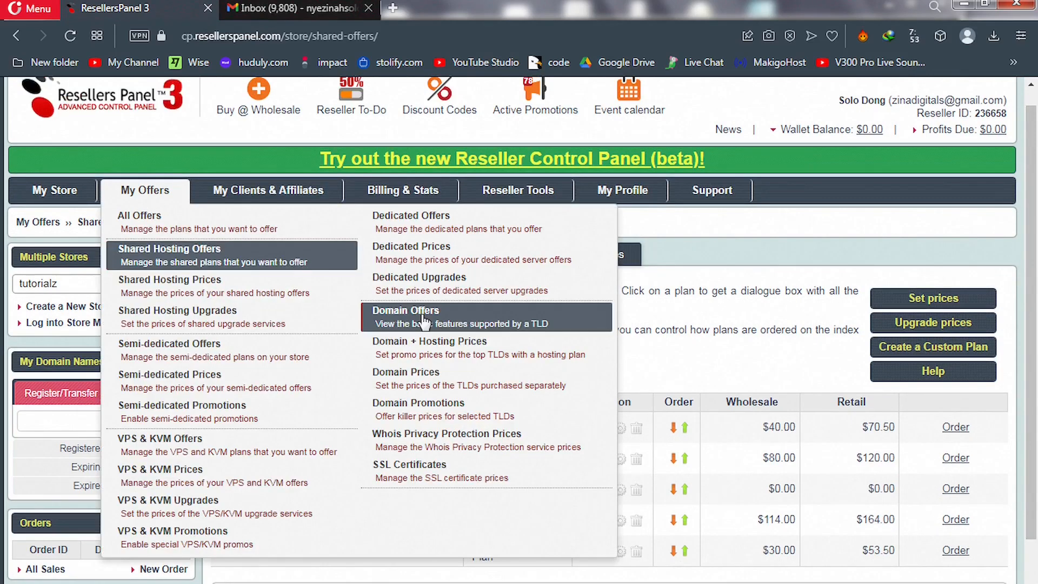
pyautogui.moveTo(414, 377)
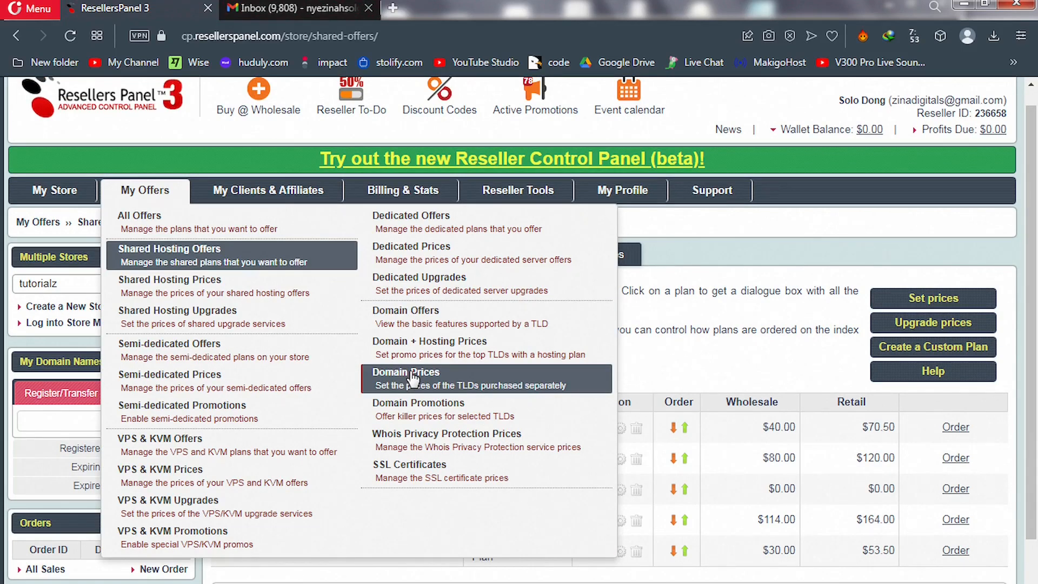
# Go to Domain Prices and scroll to the TLD table with retail, wholesale and profit columns
pyautogui.click(405, 371)
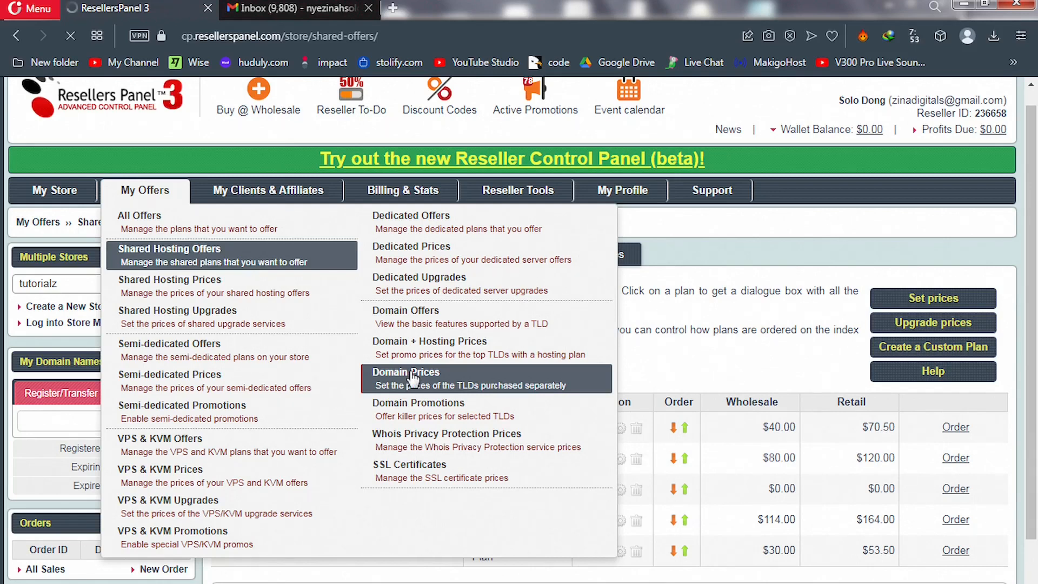
pyautogui.click(405, 378)
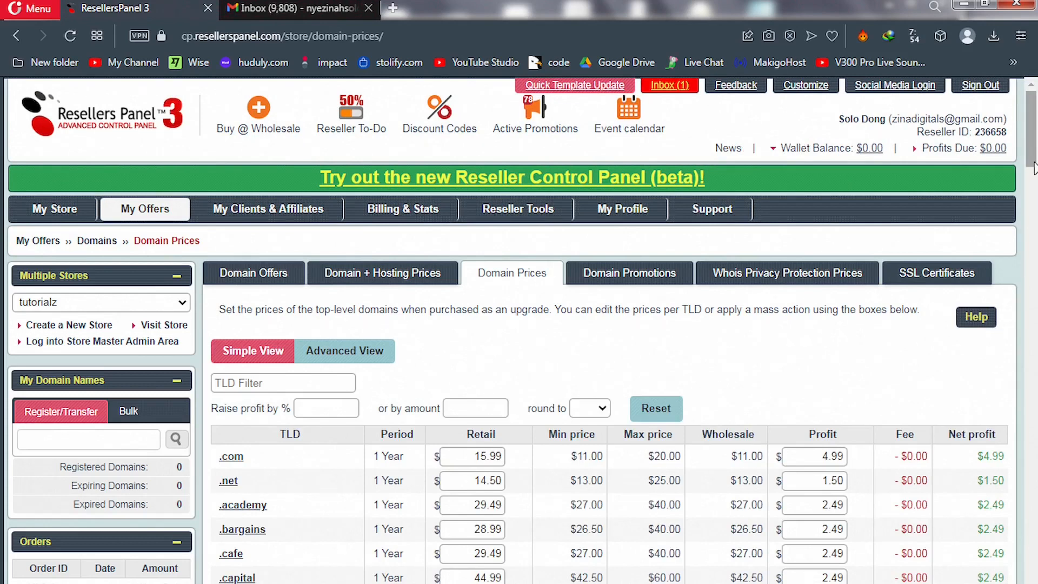
pyautogui.scroll(-3)
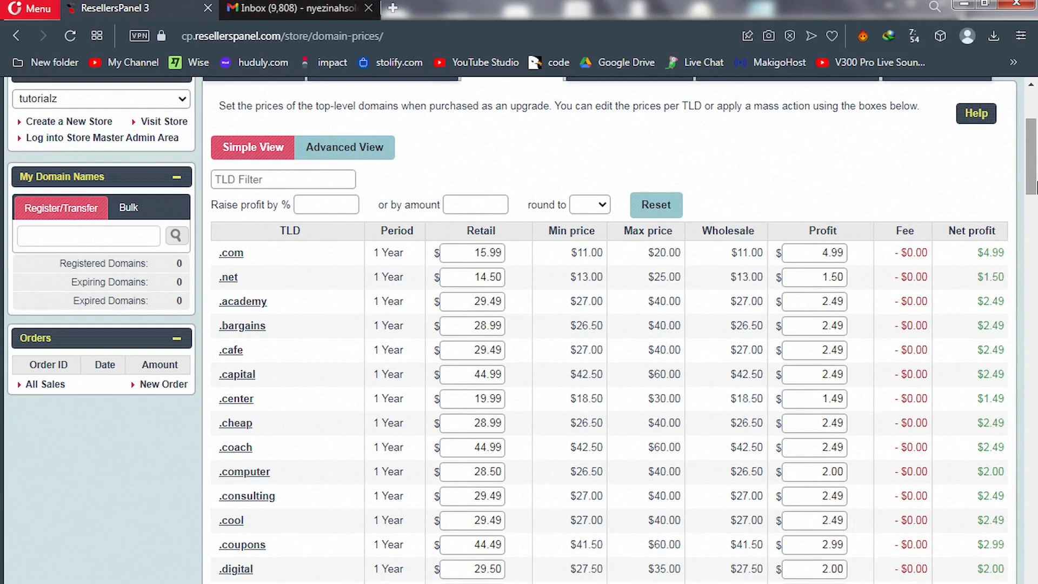
pyautogui.moveTo(948, 185)
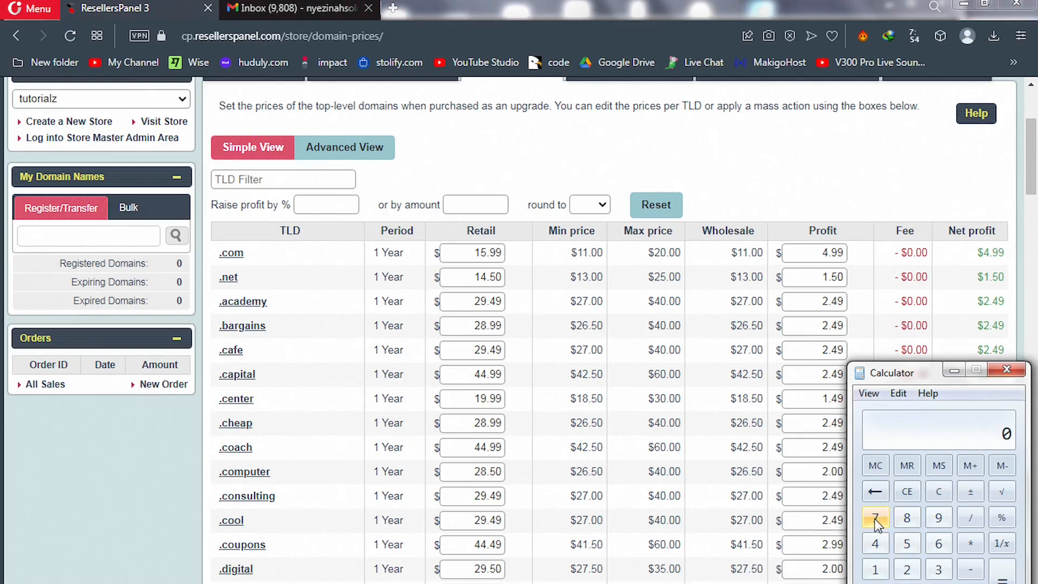
# Compute 70 minus 40 on the calculator to get 30, then continue adding toward 35
pyautogui.click(875, 517)
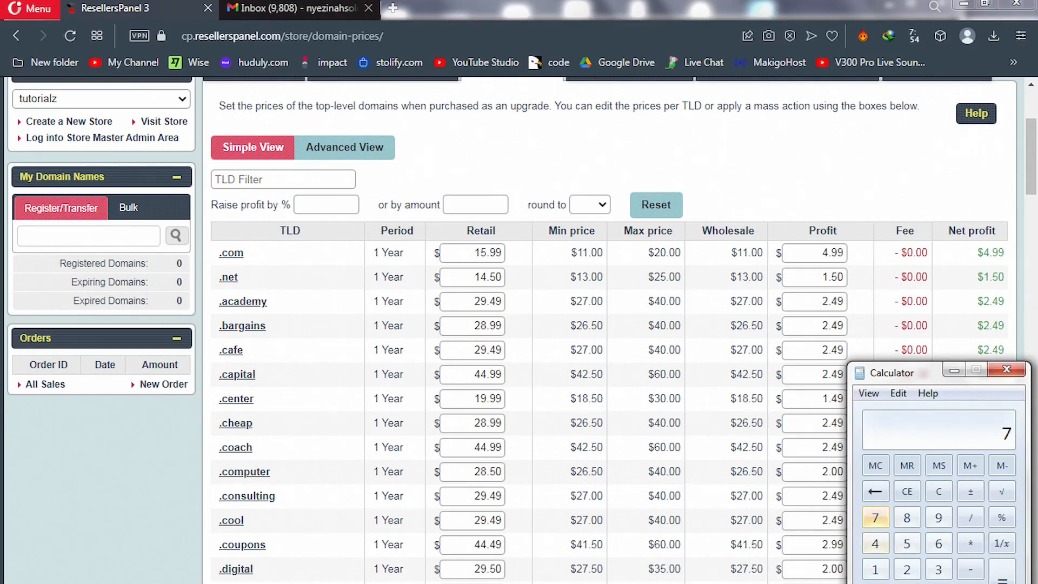
pyautogui.click(875, 541)
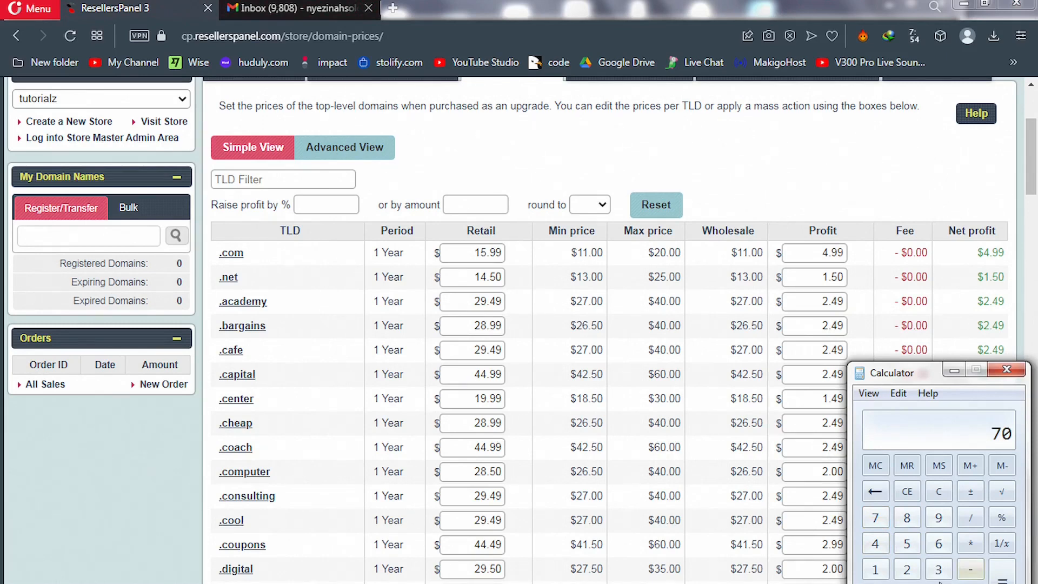
pyautogui.click(970, 568)
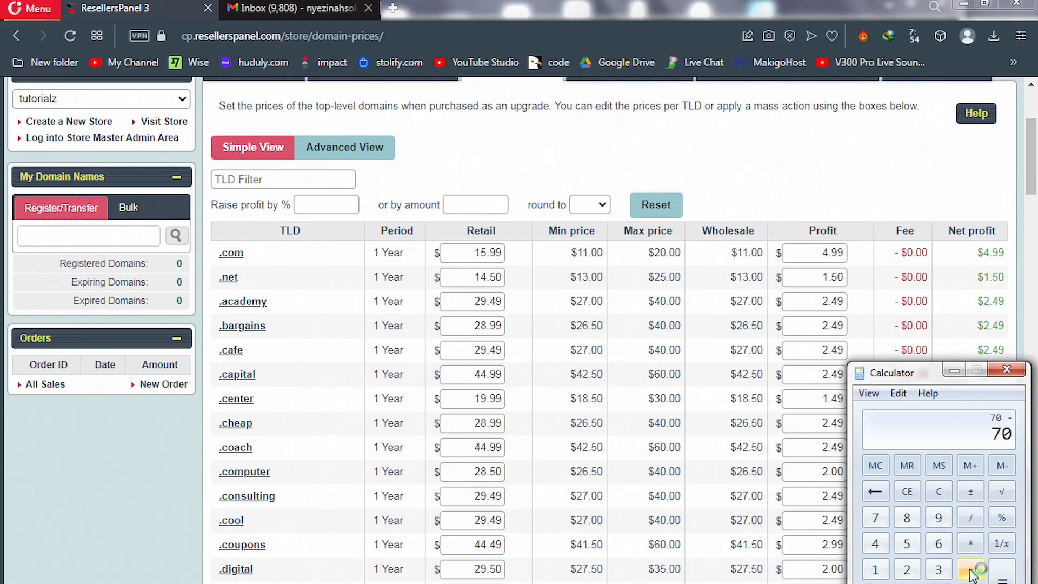
pyautogui.click(875, 542)
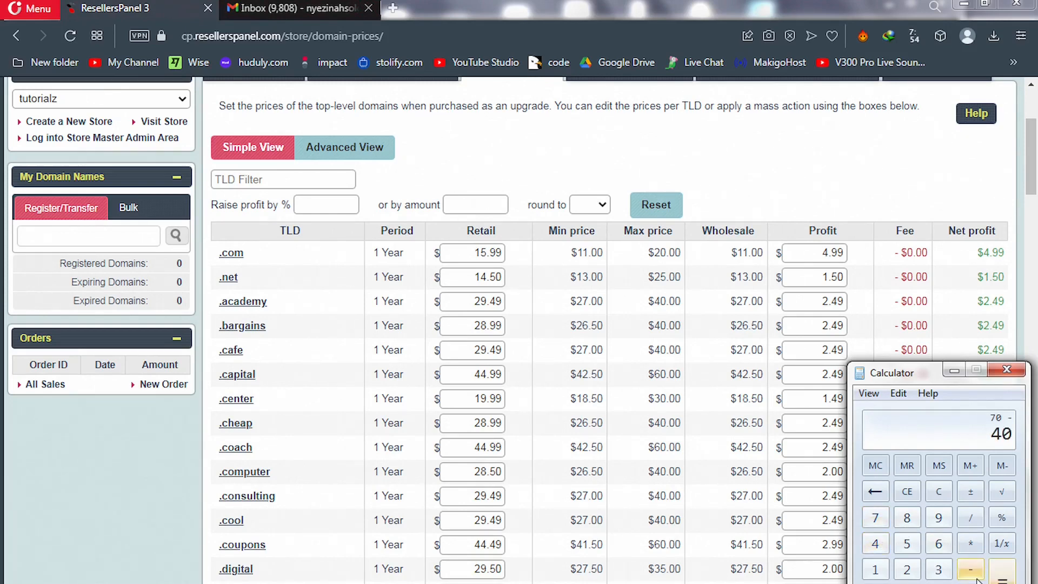
pyautogui.click(970, 569)
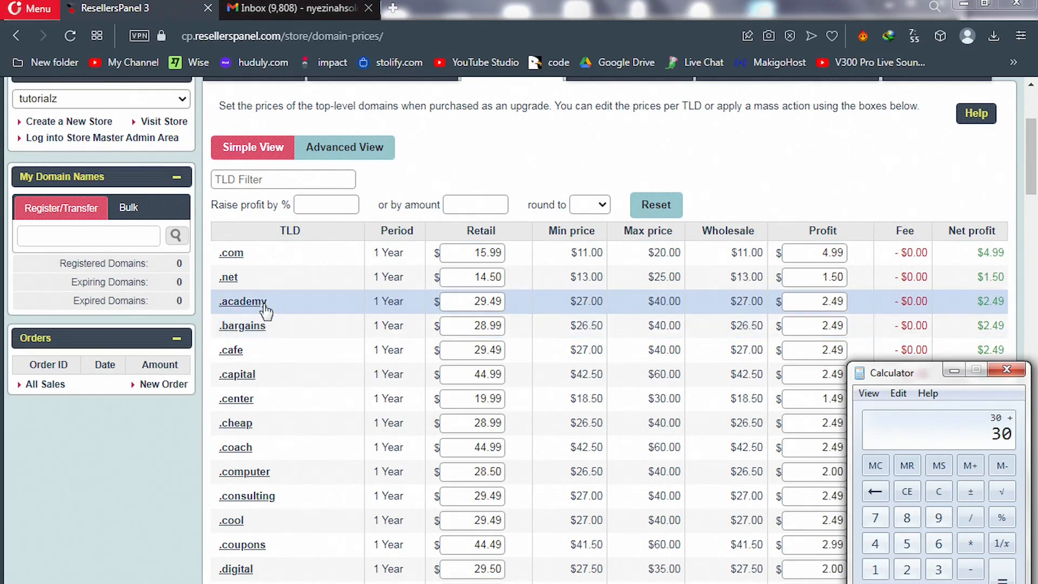
pyautogui.click(905, 542)
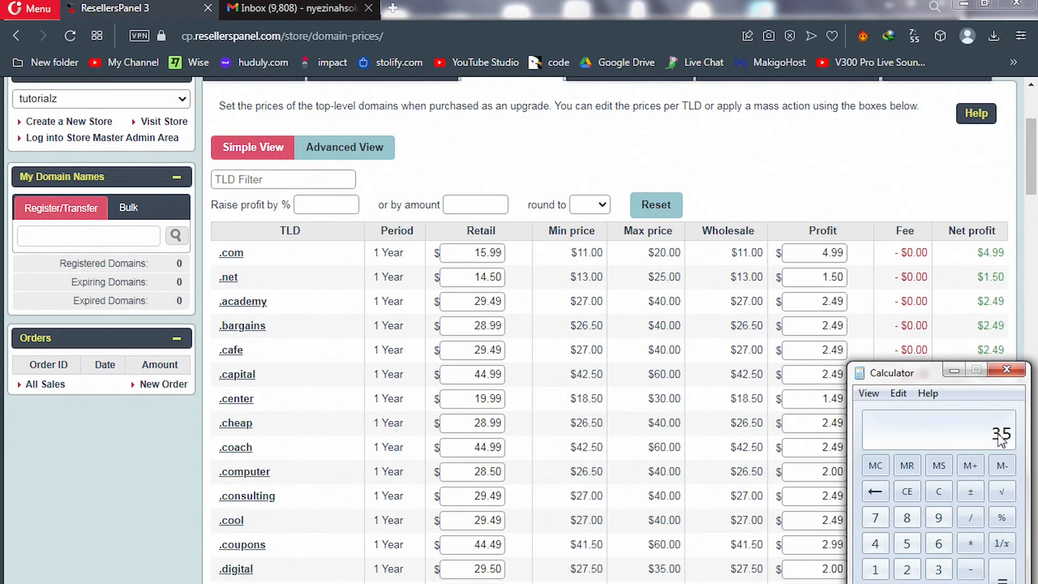
# Evaluate the multiplication on the calculator to show 7000
pyautogui.click(970, 543)
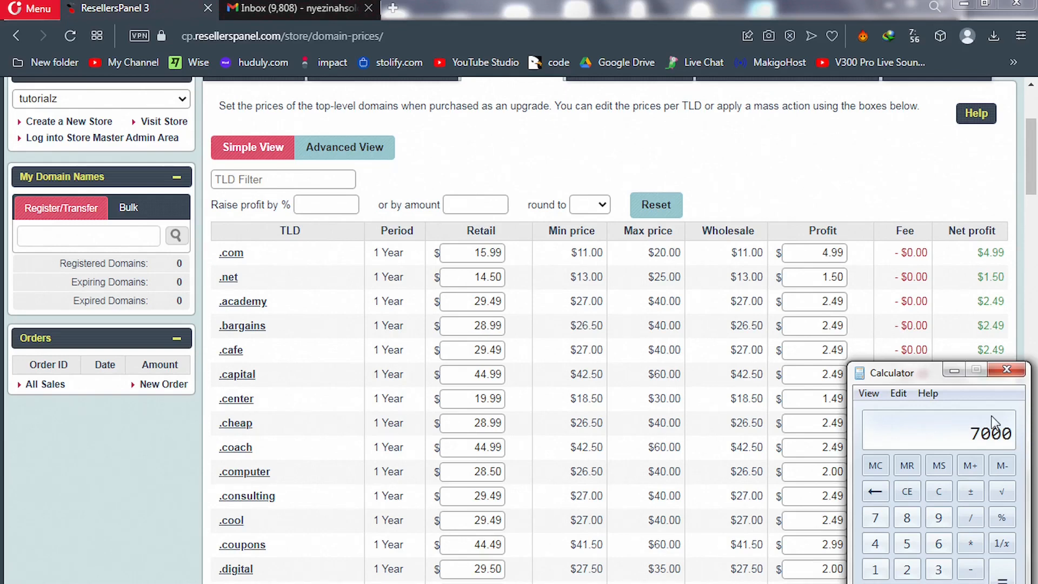
pyautogui.moveTo(964, 435)
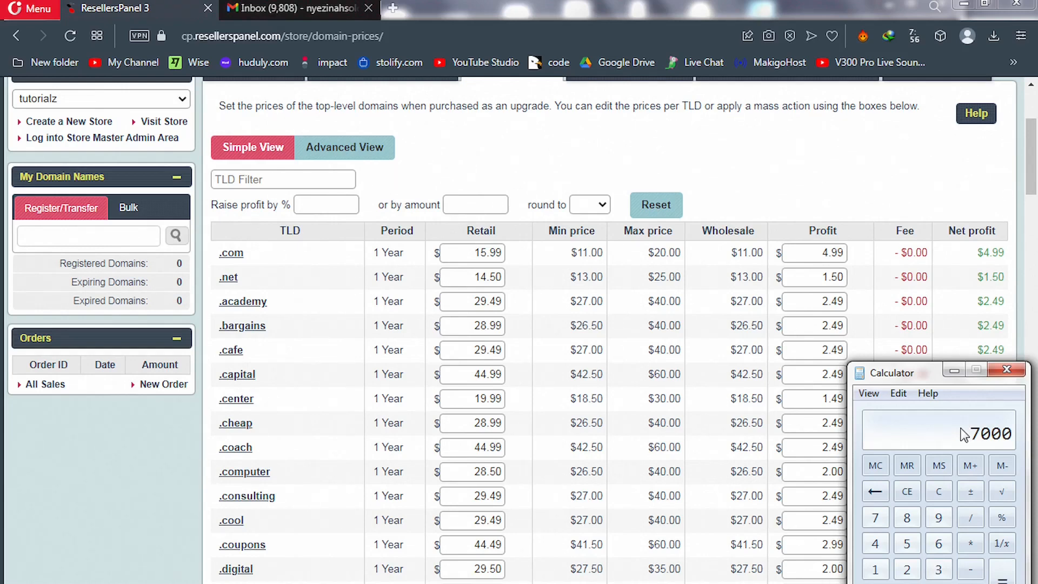
pyautogui.moveTo(971, 437)
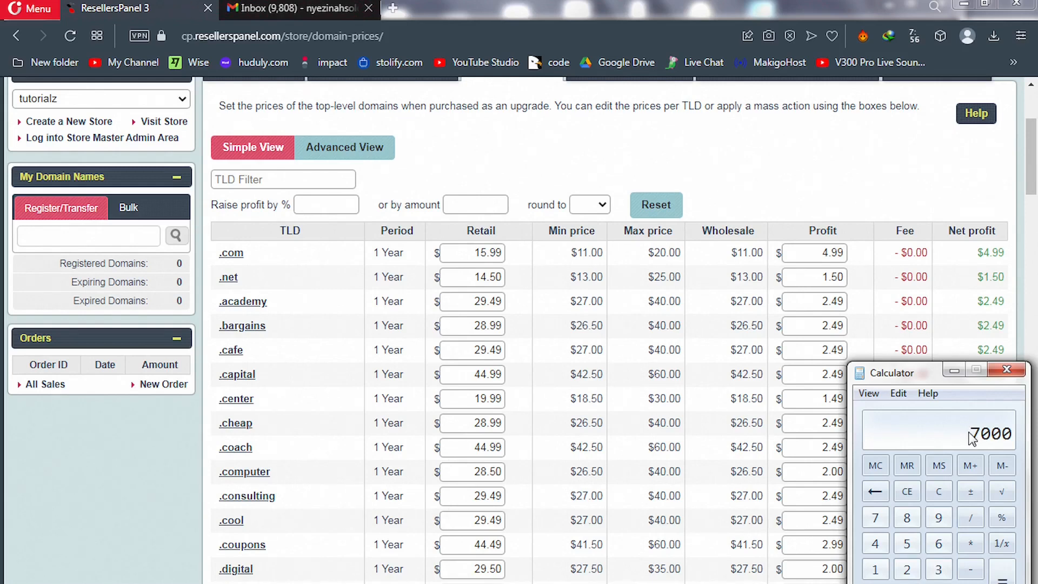
pyautogui.moveTo(1011, 447)
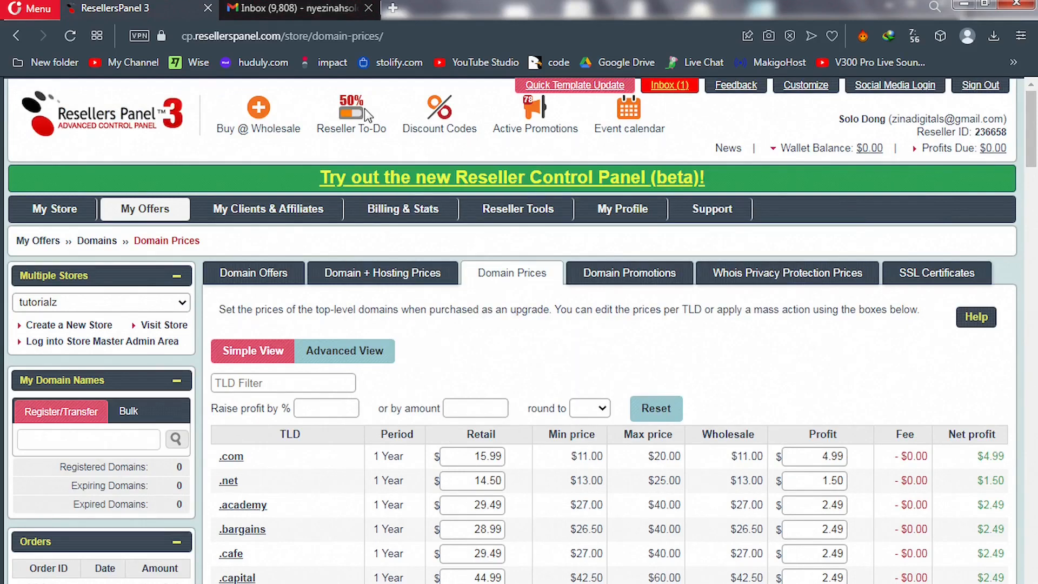
pyautogui.moveTo(350, 128)
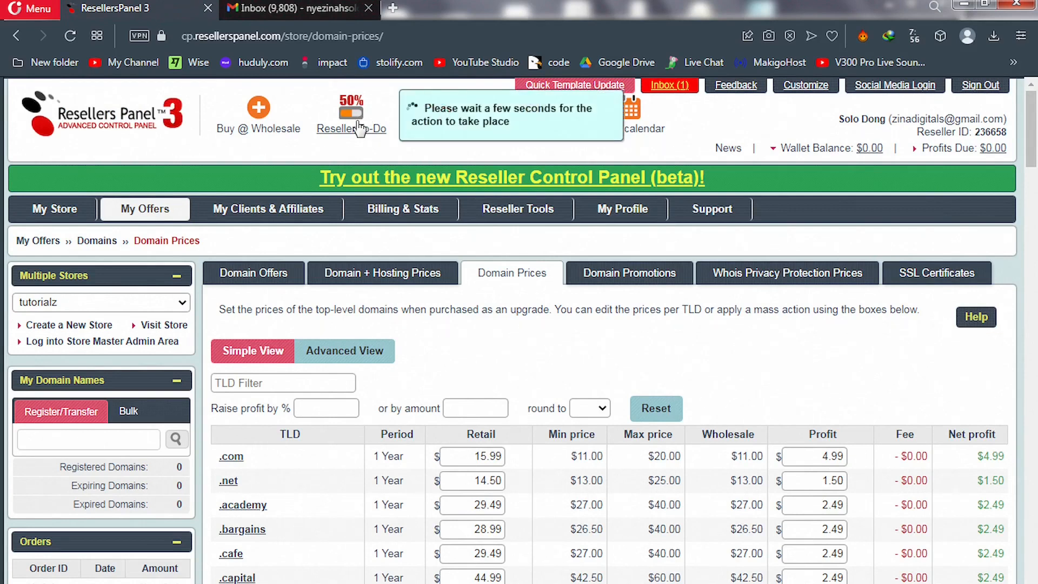
pyautogui.moveTo(357, 129)
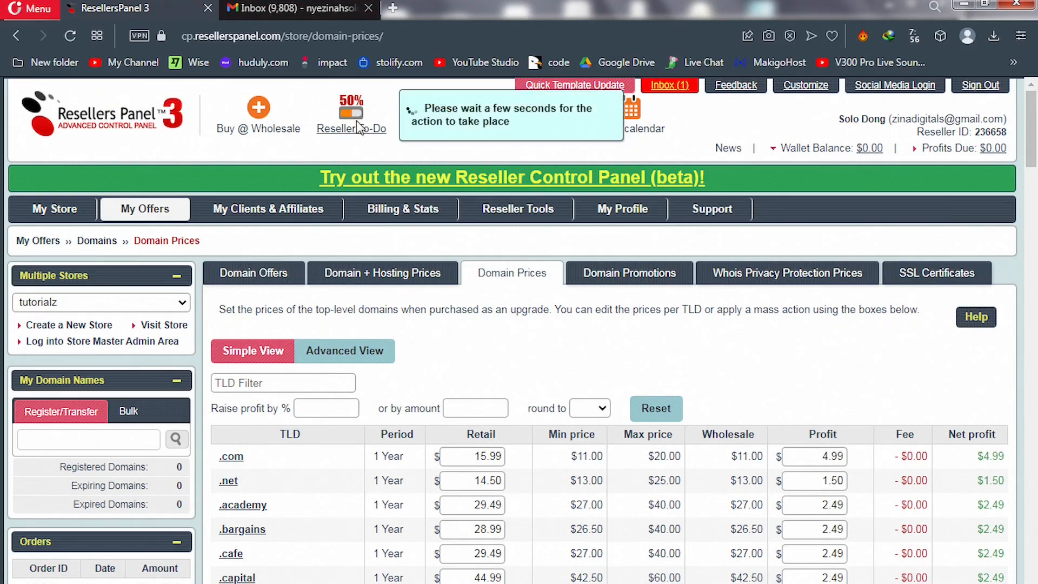
# Bring up the Reseller To-Do checklist at 50% and choose 'Promote your hosting store'
pyautogui.click(350, 115)
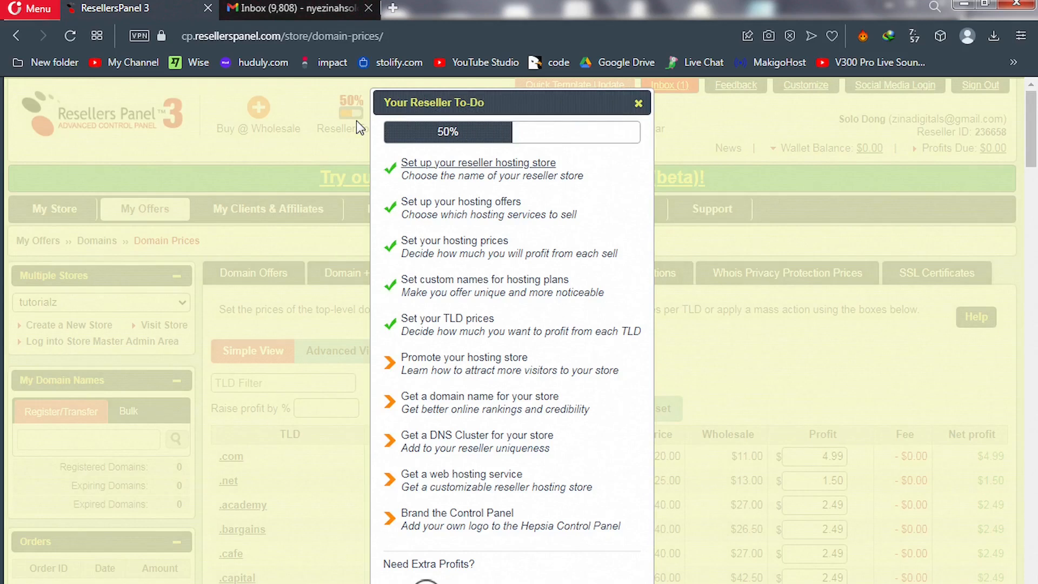
pyautogui.moveTo(464, 358)
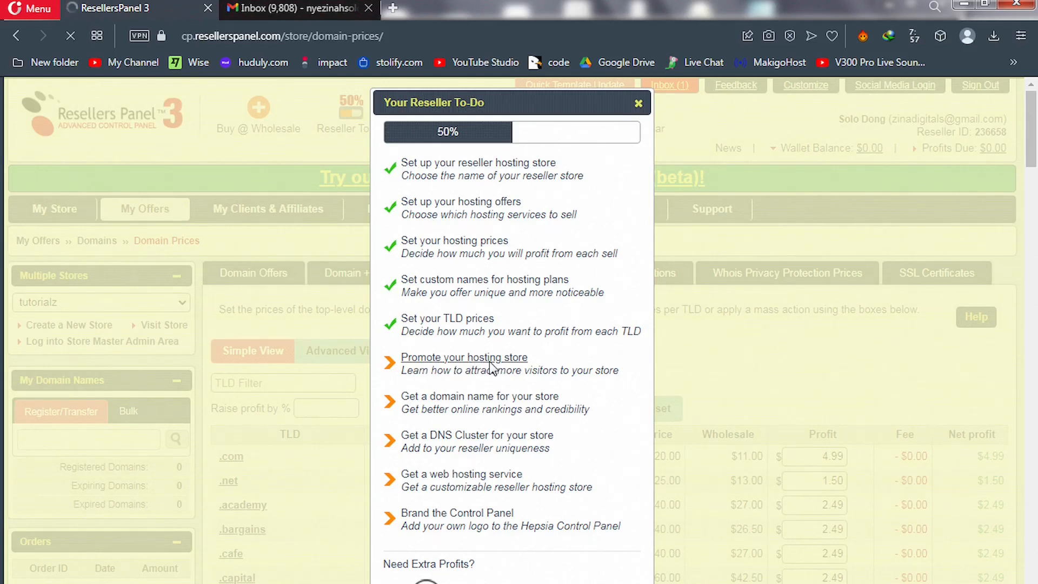
pyautogui.click(464, 356)
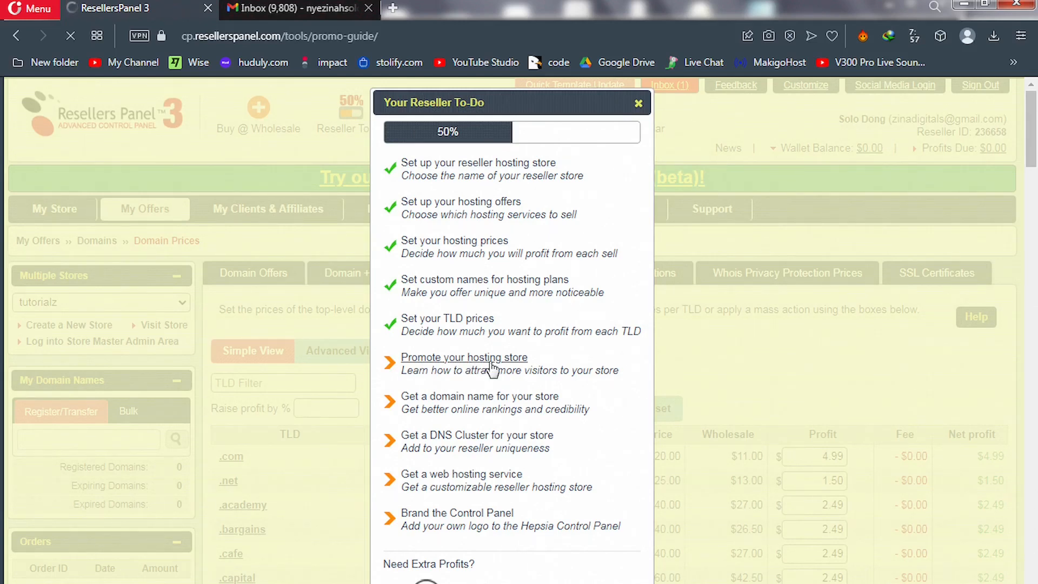
# Load the Store Promotion Guide with SEO tips expanded and scroll through the channel list
pyautogui.click(464, 357)
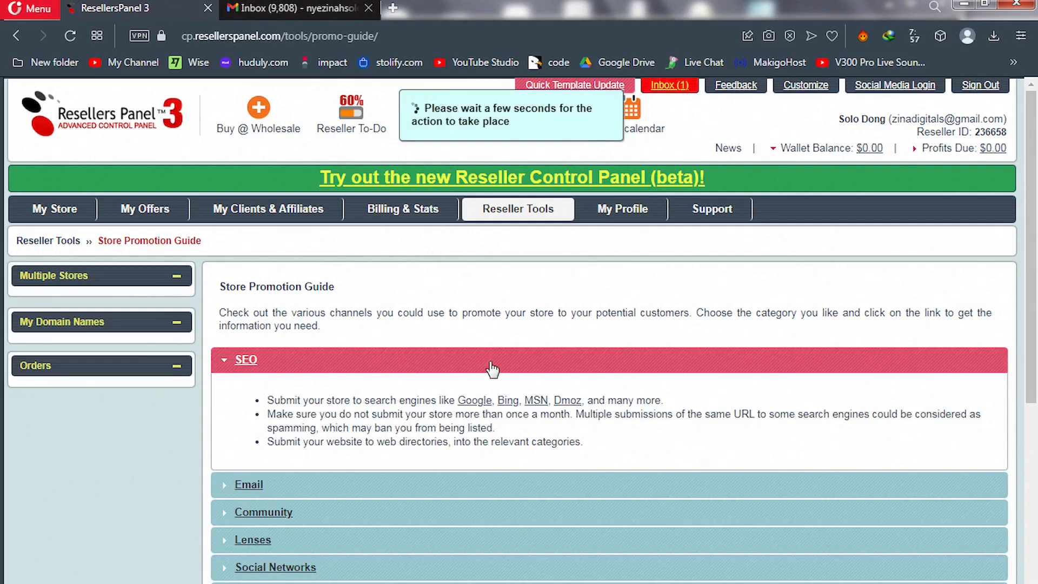
pyautogui.moveTo(786, 276)
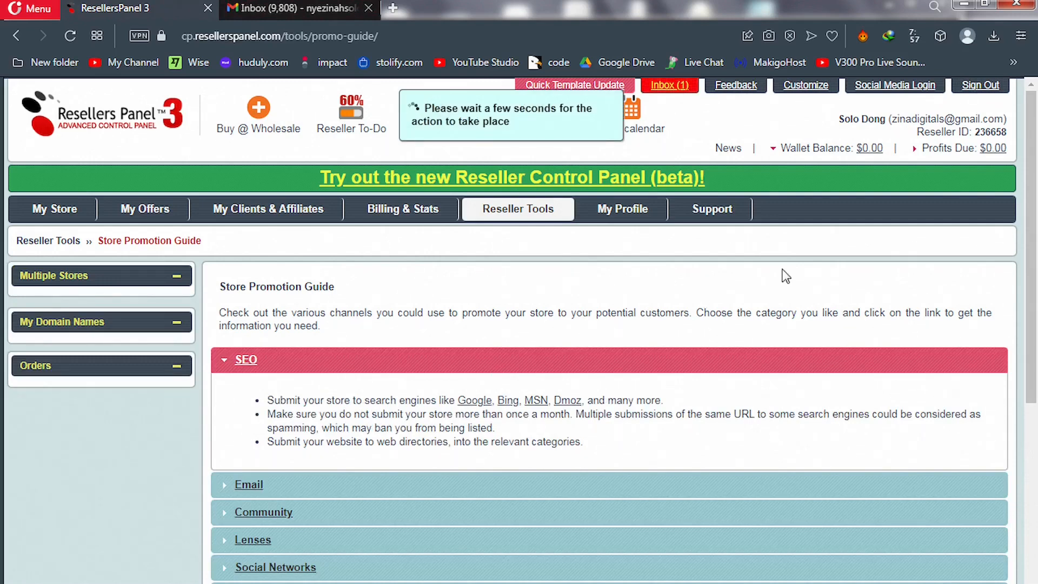
pyautogui.moveTo(691, 299)
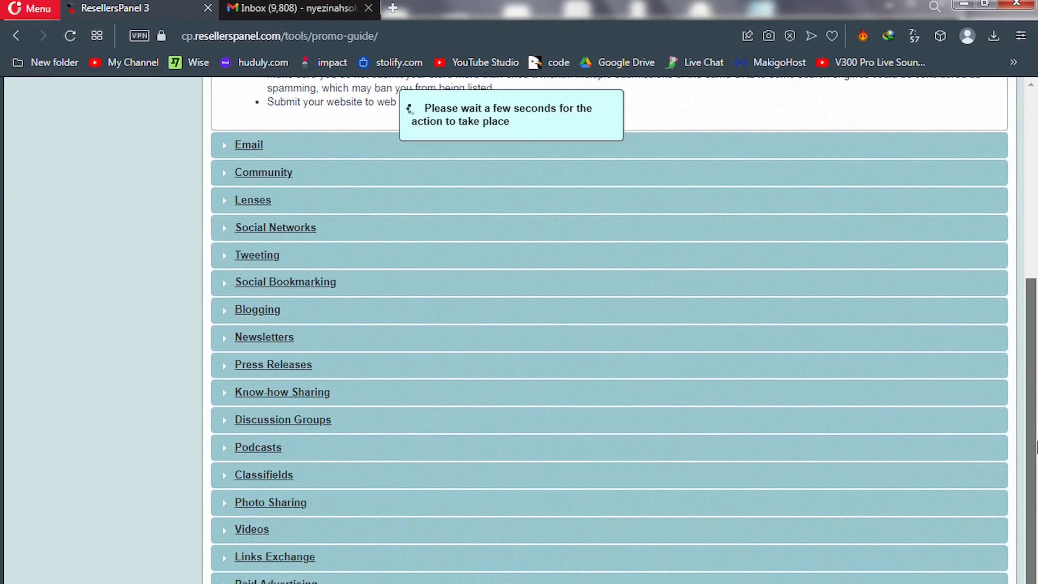
pyautogui.scroll(-3)
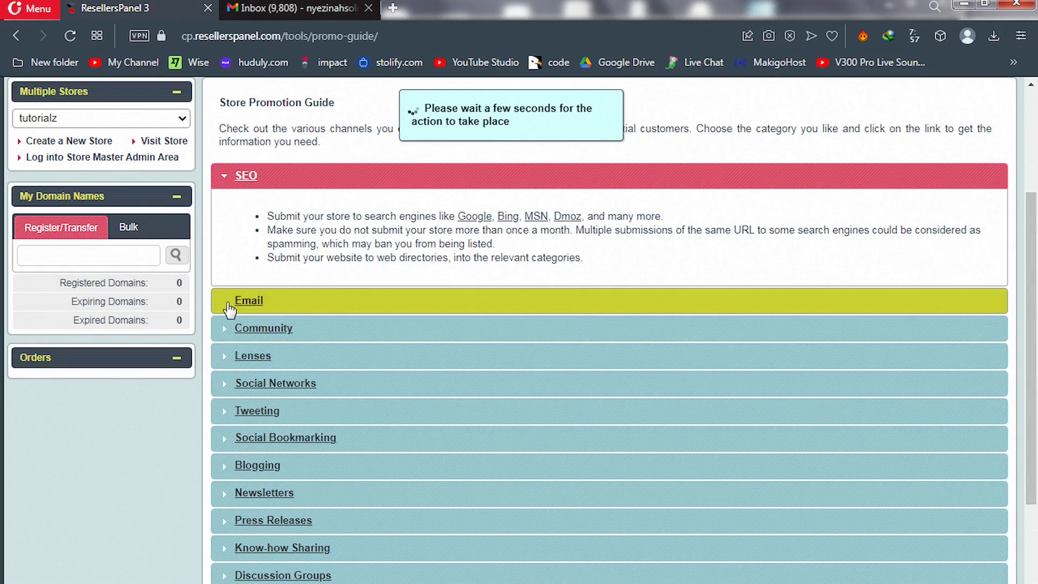
# Expand the Email, Community, Lenses and Social Networks promotion tips in turn
pyautogui.click(248, 299)
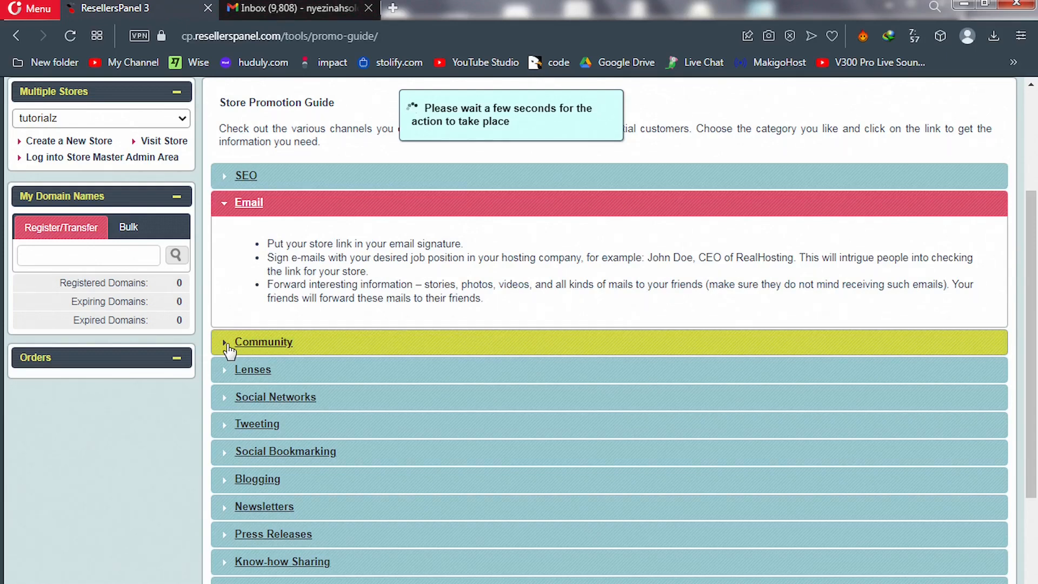
pyautogui.click(264, 342)
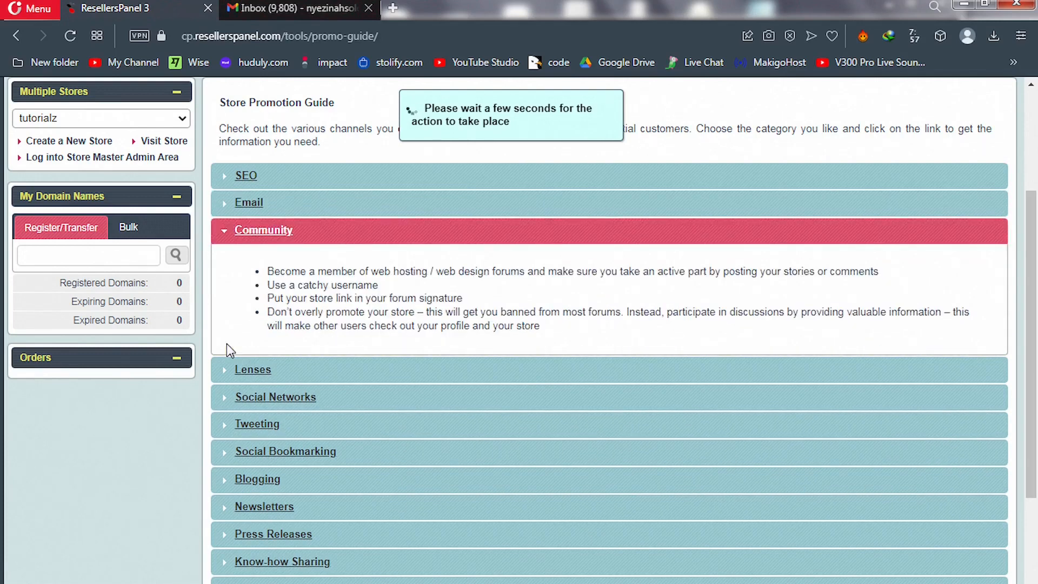
pyautogui.moveTo(369, 274)
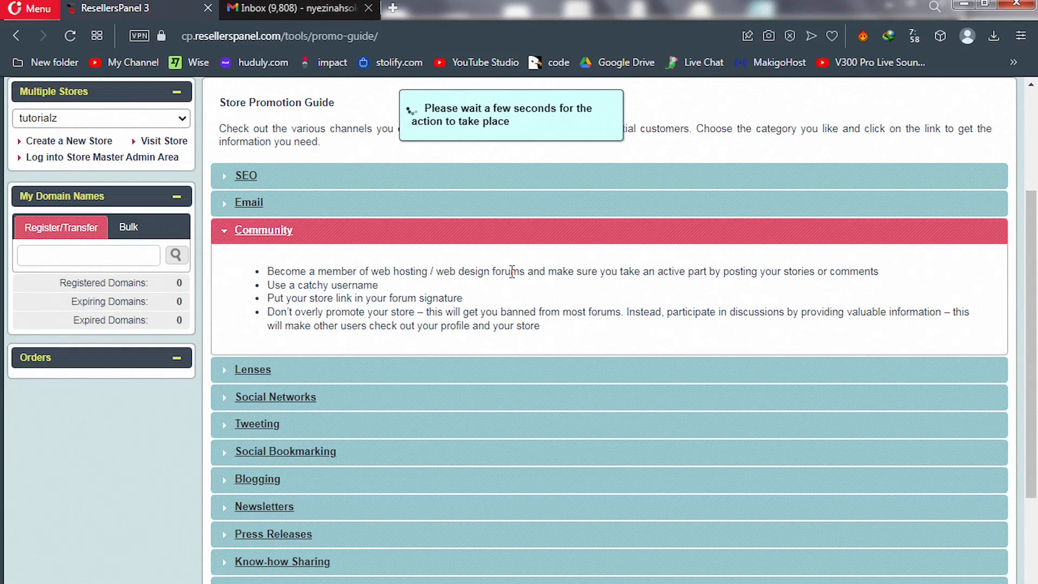
pyautogui.moveTo(405, 290)
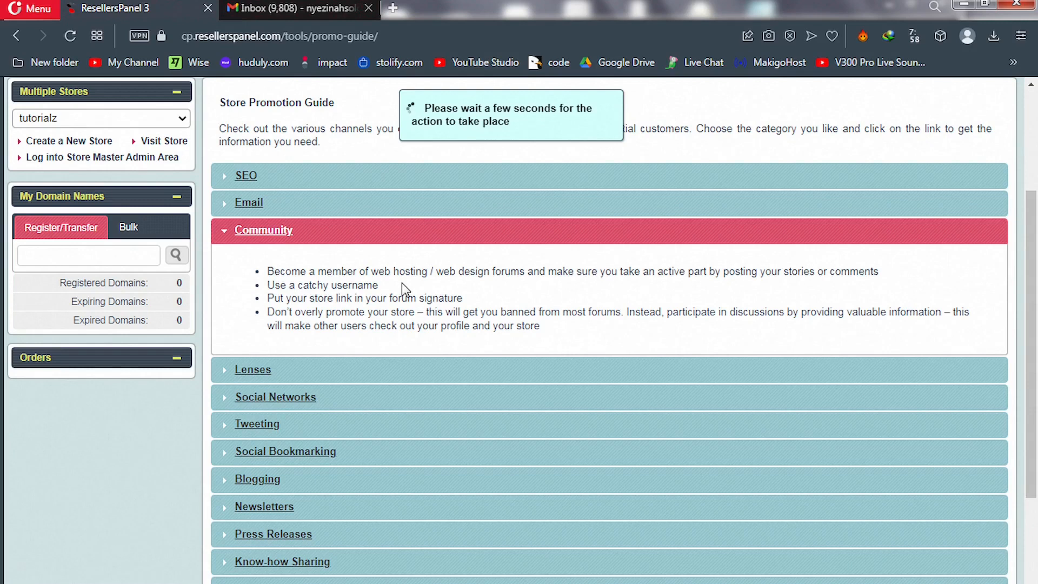
pyautogui.moveTo(387, 298)
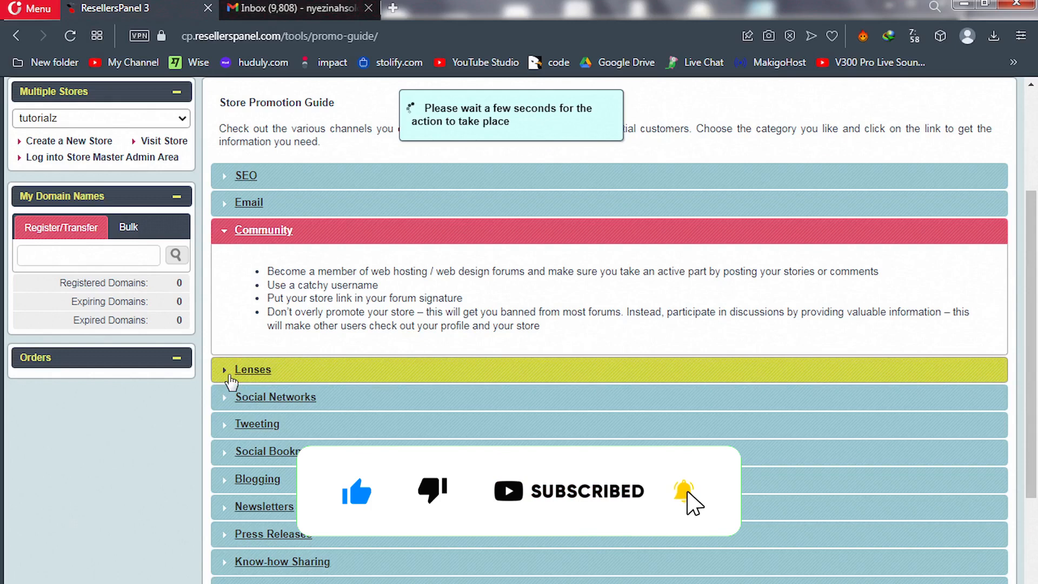
pyautogui.click(253, 370)
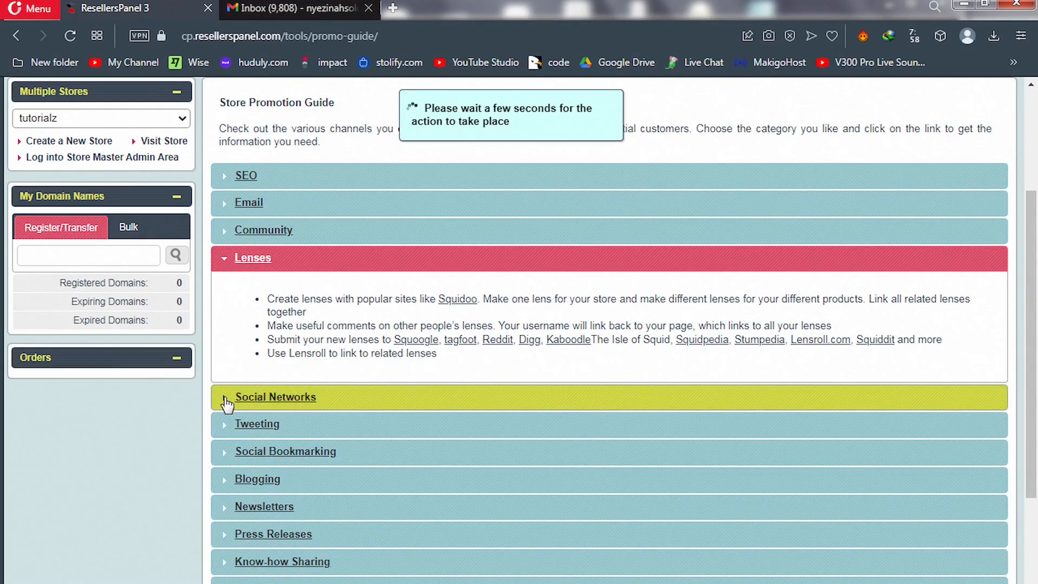
pyautogui.click(276, 397)
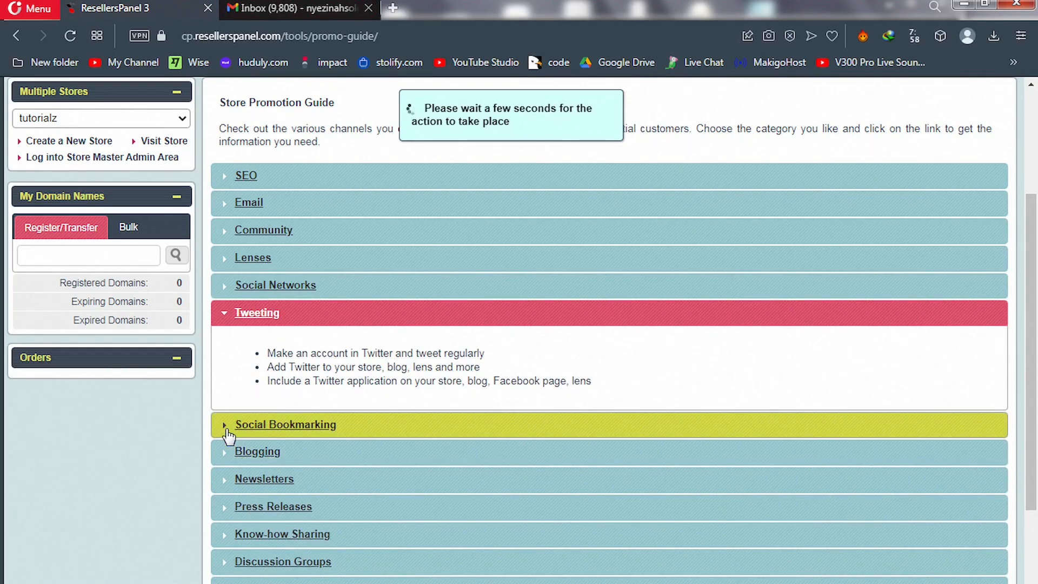
# Expand the Social Bookmarking, Blogging, Newsletters, Press Releases and Know-how Sharing tips in turn
pyautogui.click(286, 423)
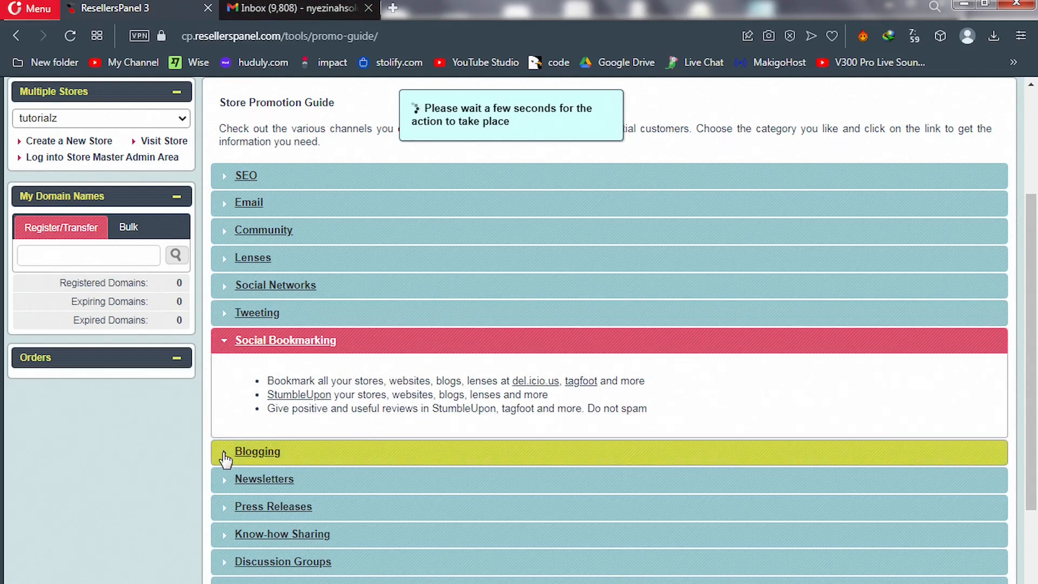
pyautogui.click(258, 451)
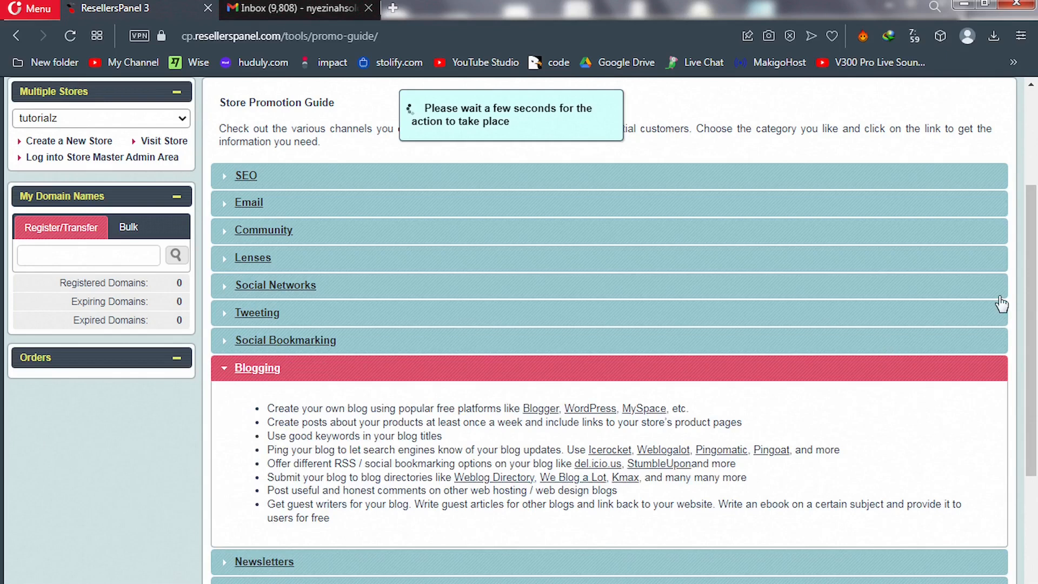
pyautogui.scroll(-3)
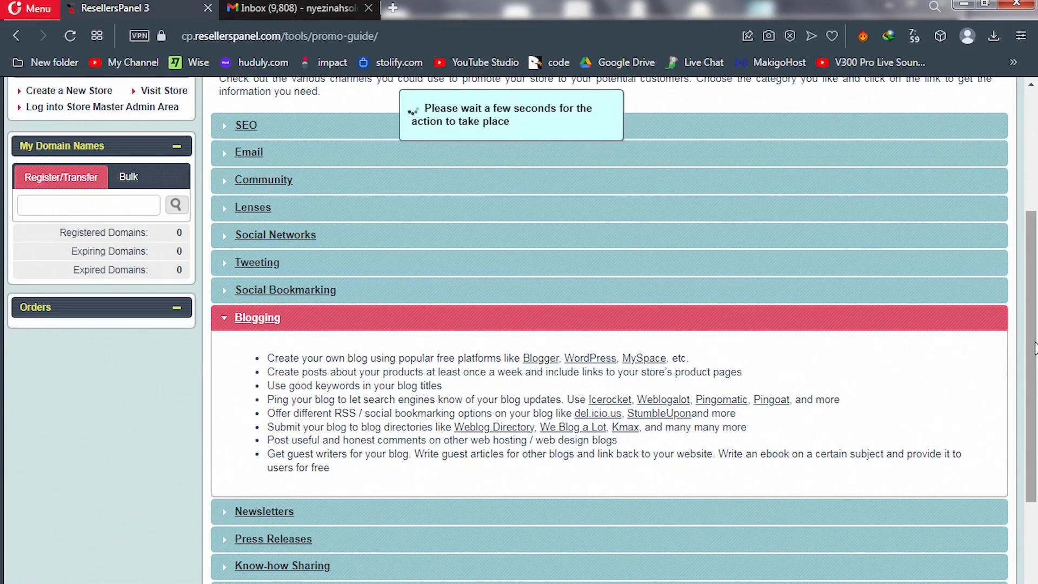
pyautogui.scroll(-3)
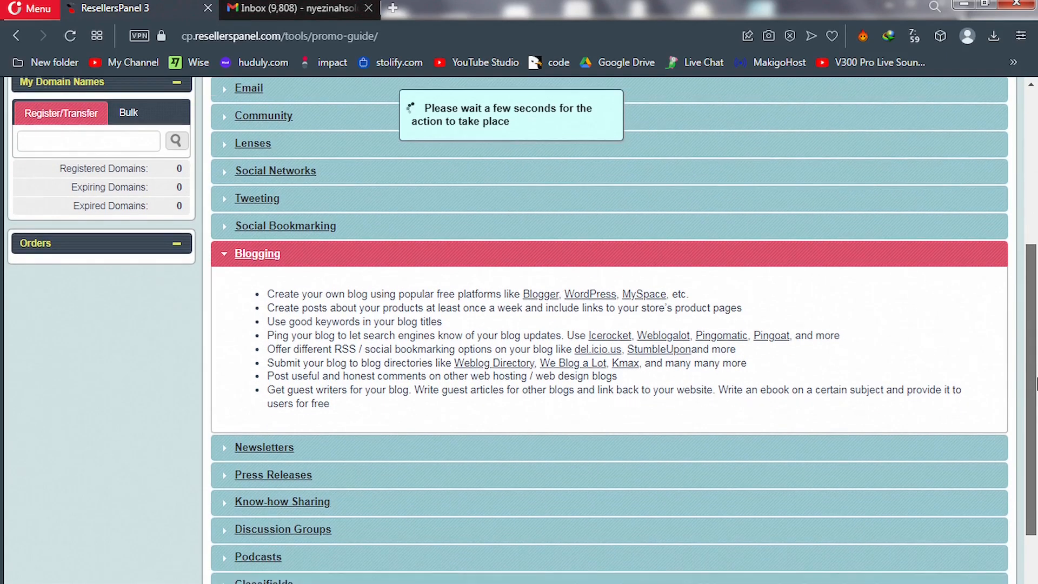
pyautogui.scroll(-3)
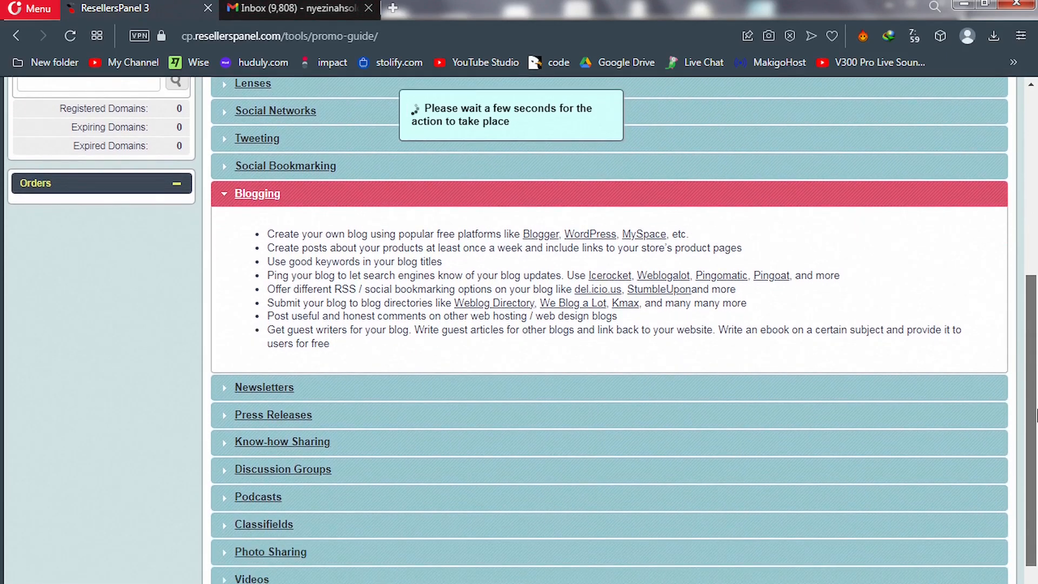
pyautogui.moveTo(644, 417)
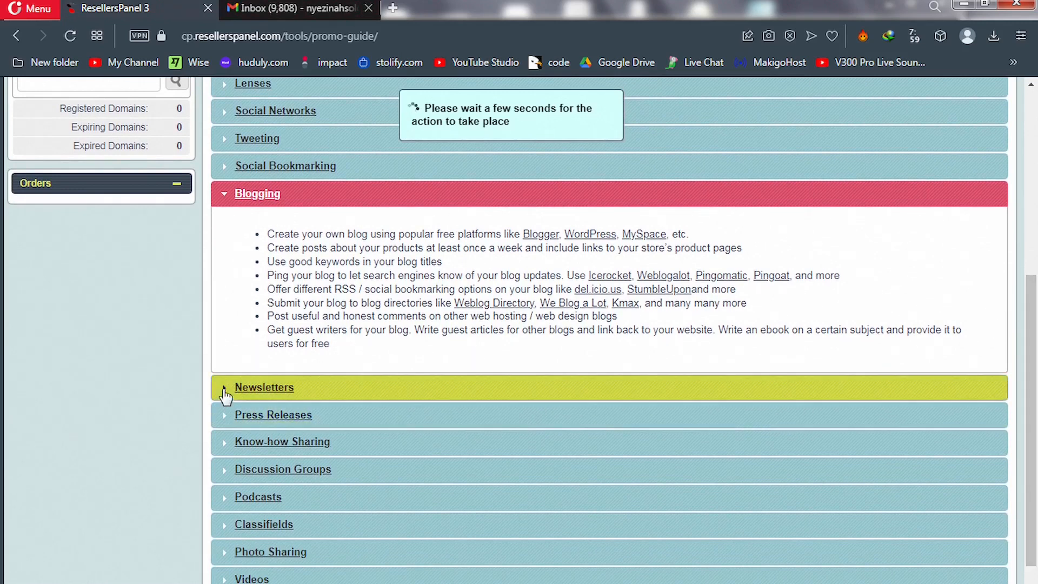
pyautogui.click(263, 386)
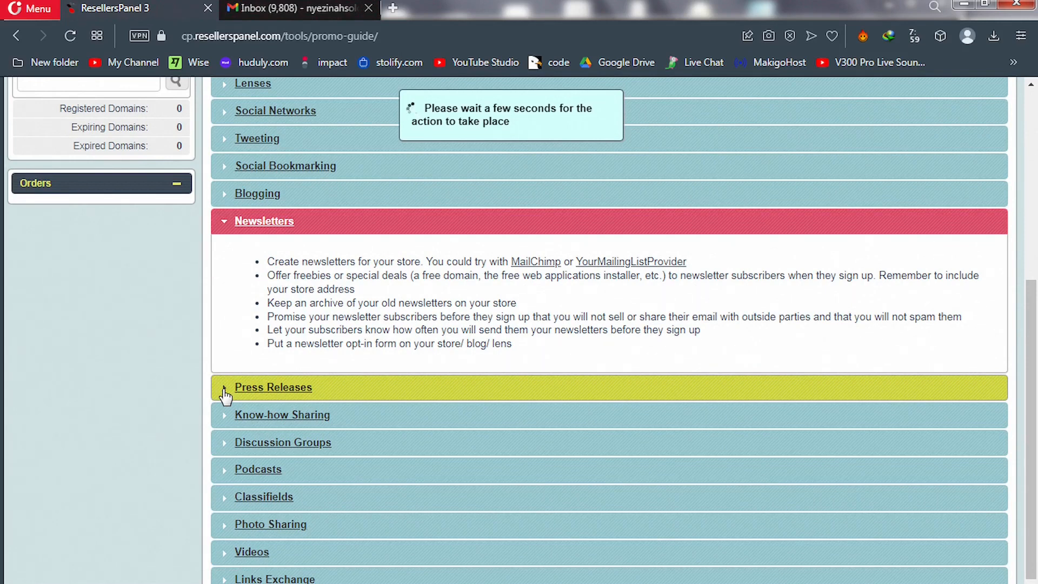
pyautogui.click(272, 387)
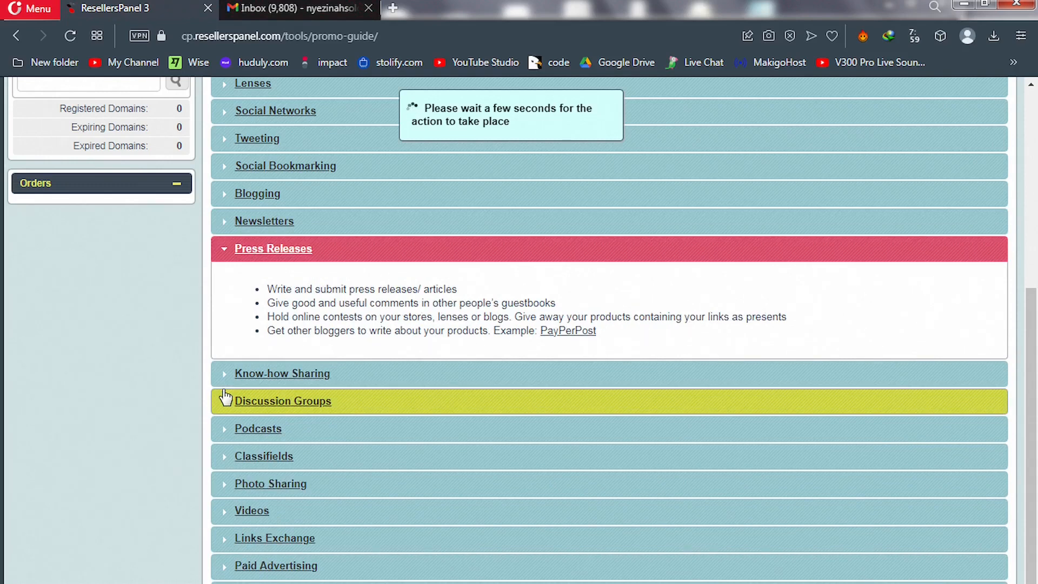
pyautogui.moveTo(226, 380)
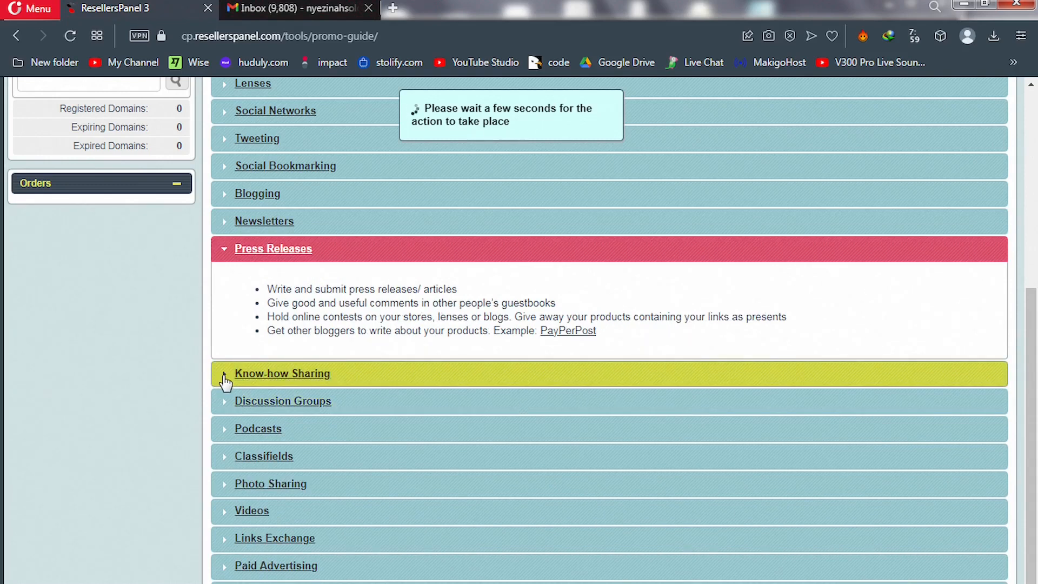
pyautogui.click(283, 373)
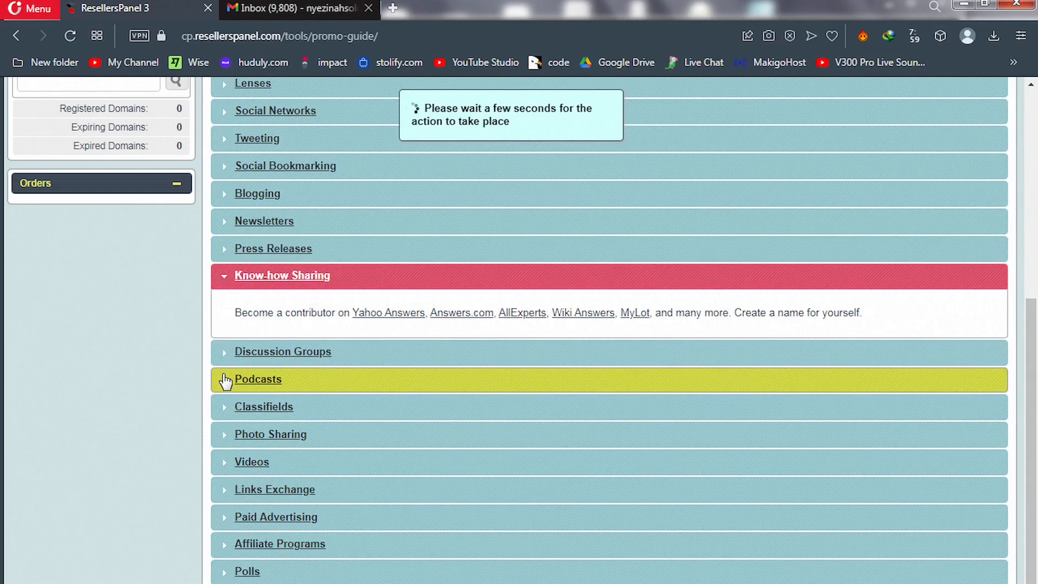
pyautogui.moveTo(229, 358)
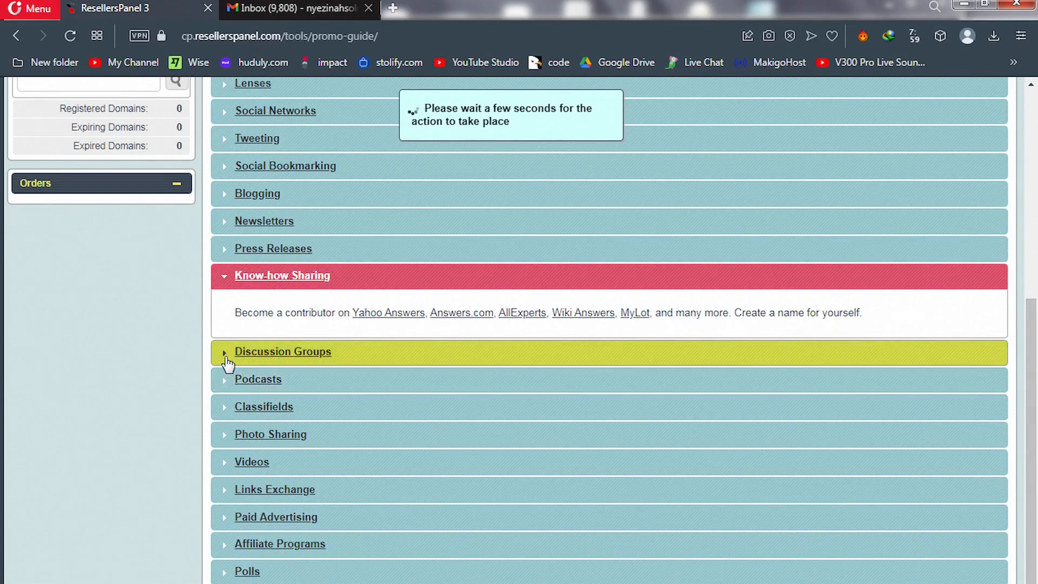
# Expand the Discussion Groups, Podcasts, Classifields and Photo Sharing tips, ending on Photo Sharing
pyautogui.click(282, 351)
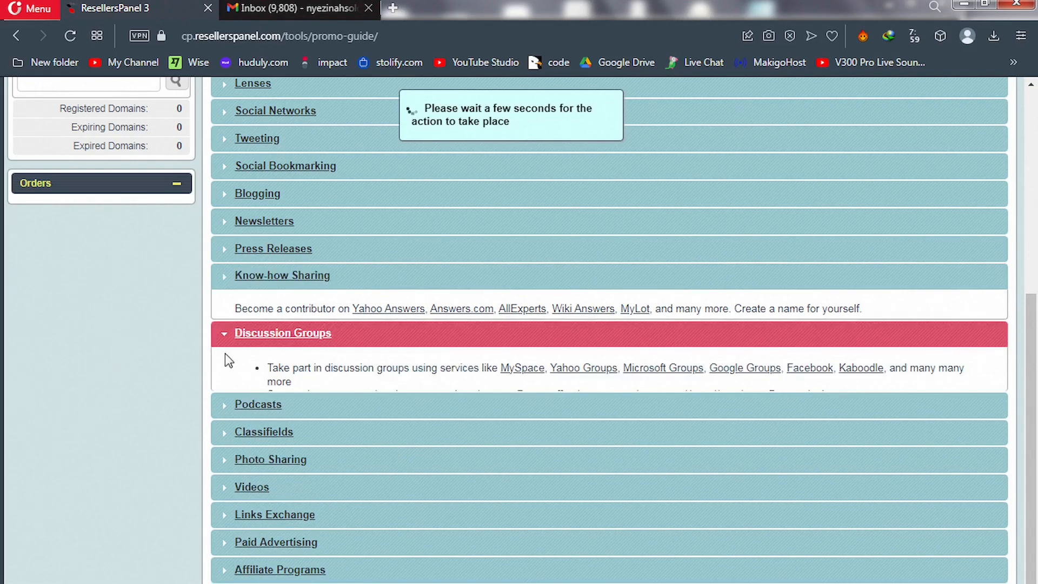
pyautogui.click(282, 333)
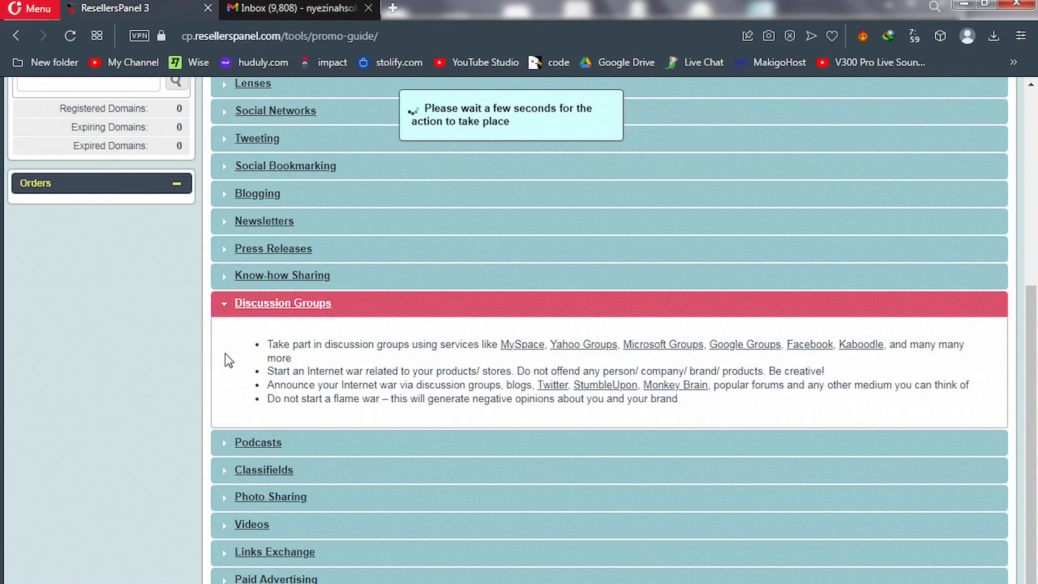
pyautogui.moveTo(259, 383)
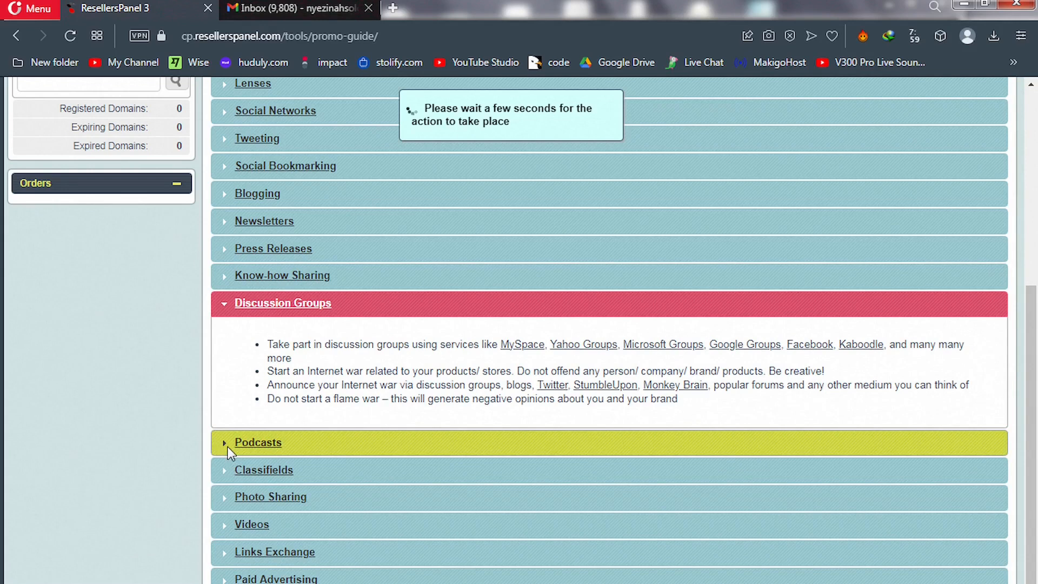
pyautogui.click(257, 442)
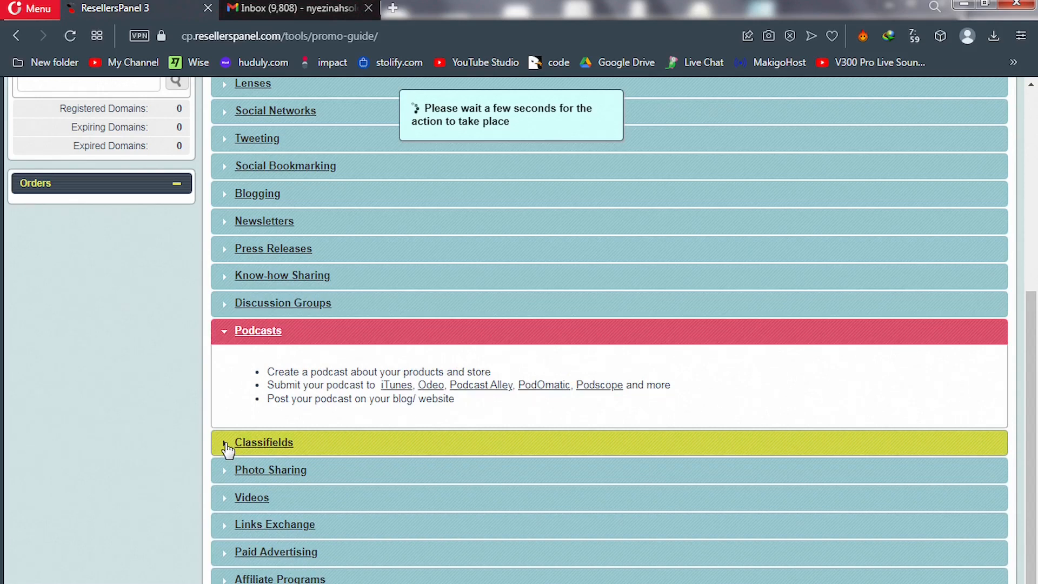
pyautogui.click(264, 442)
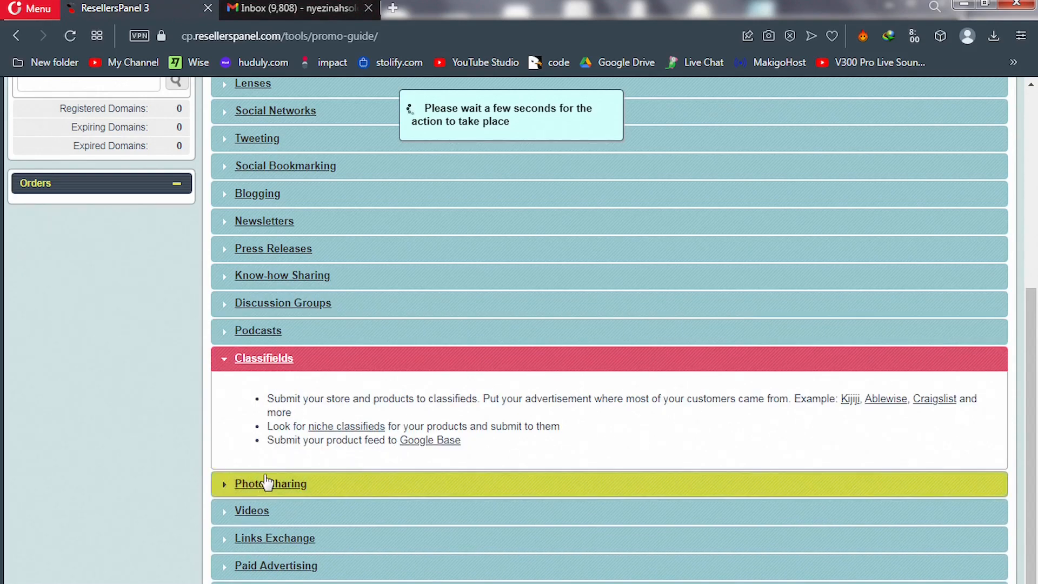
pyautogui.click(270, 483)
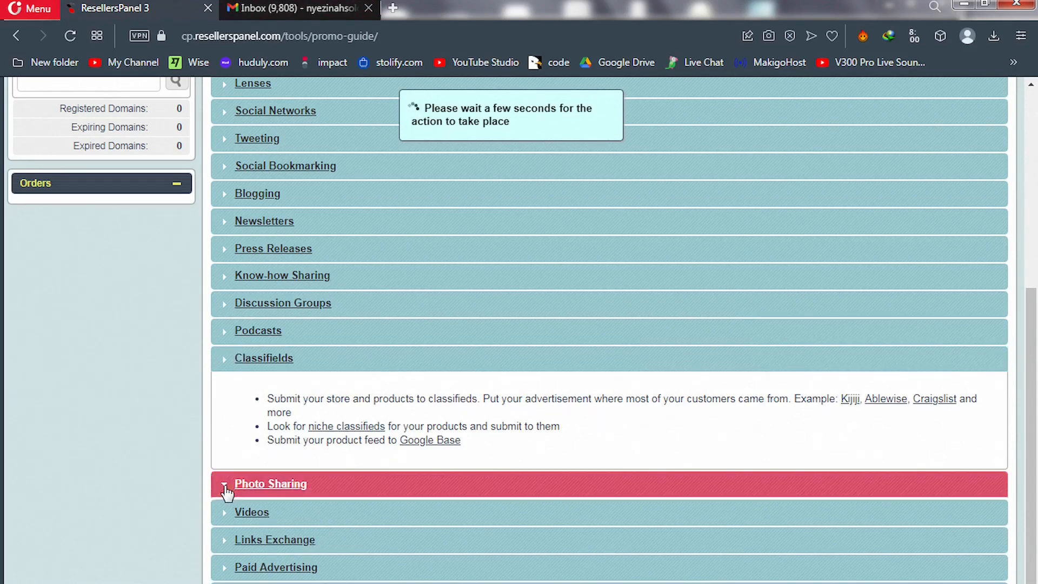
pyautogui.click(270, 483)
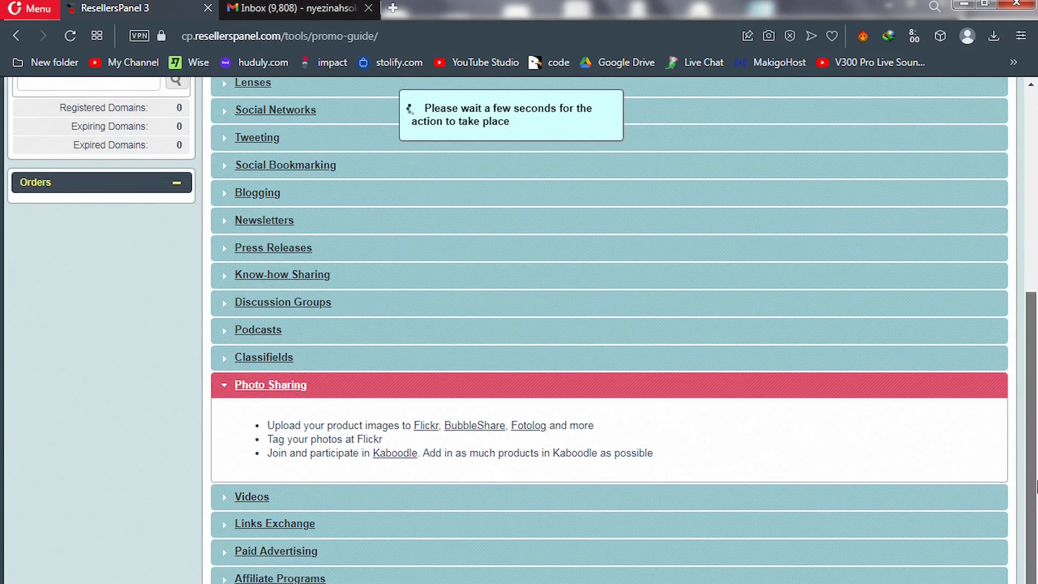
pyautogui.scroll(-3)
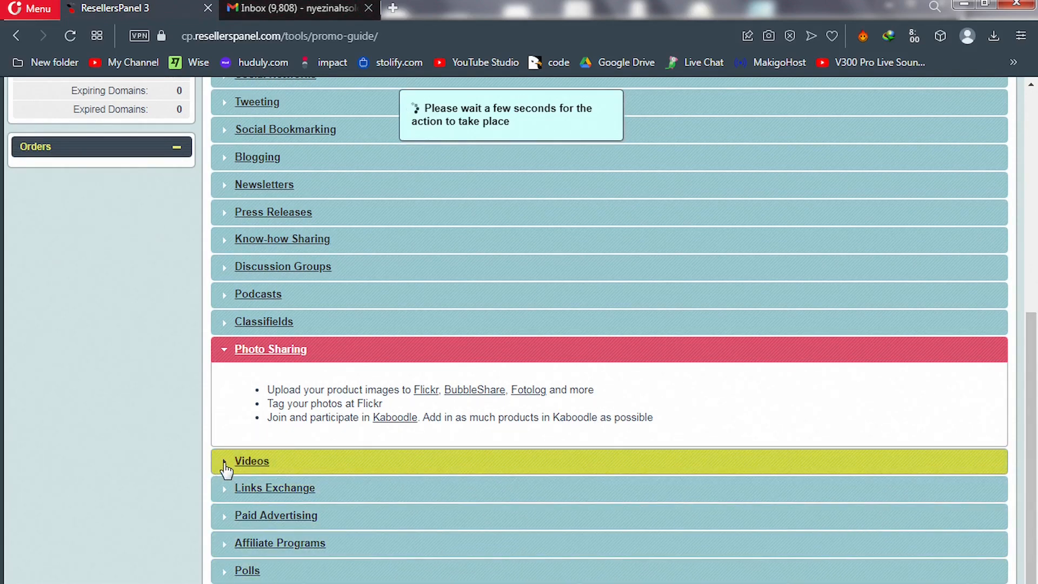
# Expand the Videos tips listing Metacafe, YouTube, Vimeo and other submission sites
pyautogui.click(251, 460)
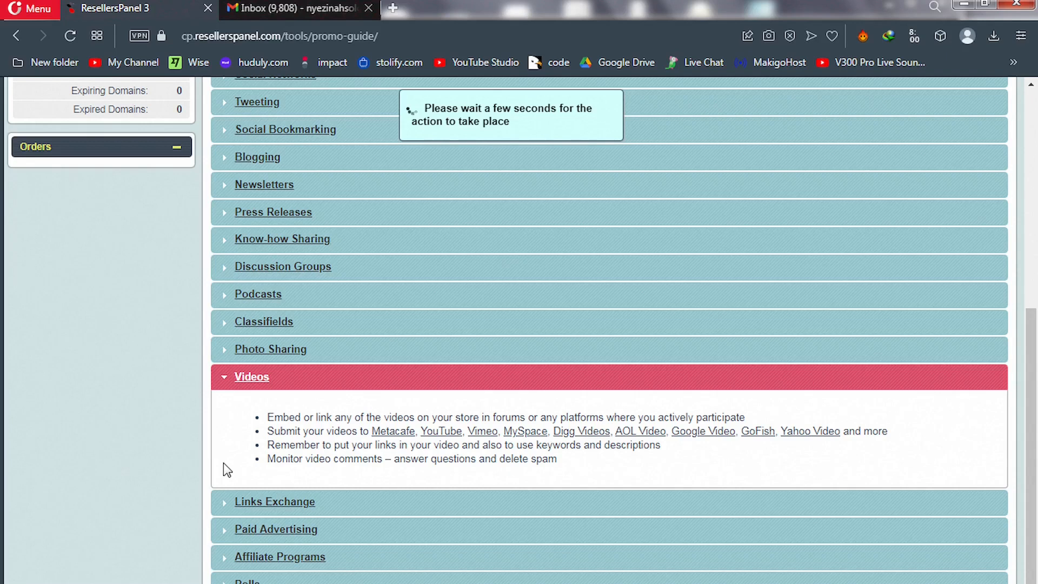
pyautogui.moveTo(450, 440)
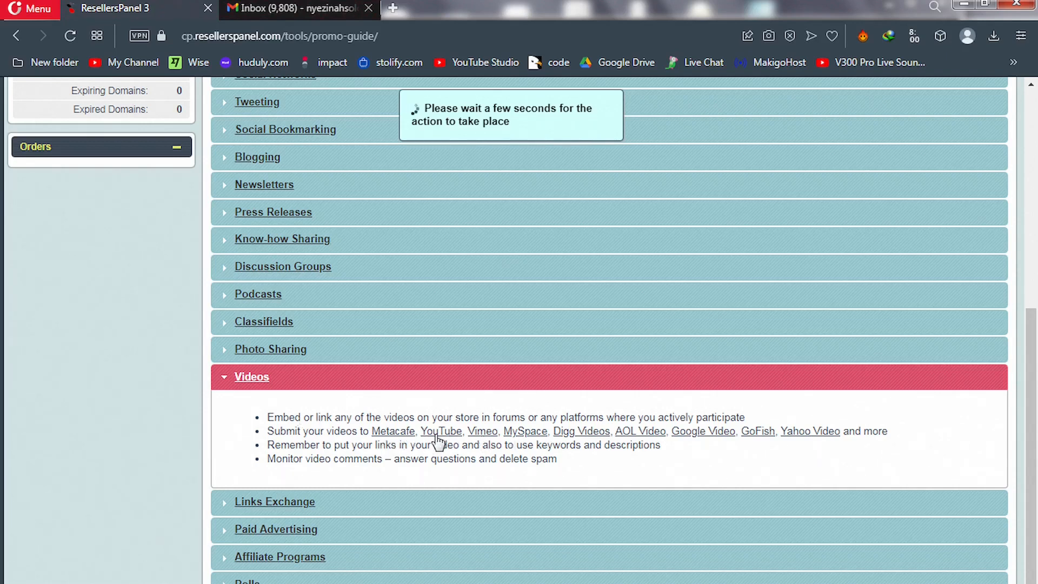
pyautogui.moveTo(274, 529)
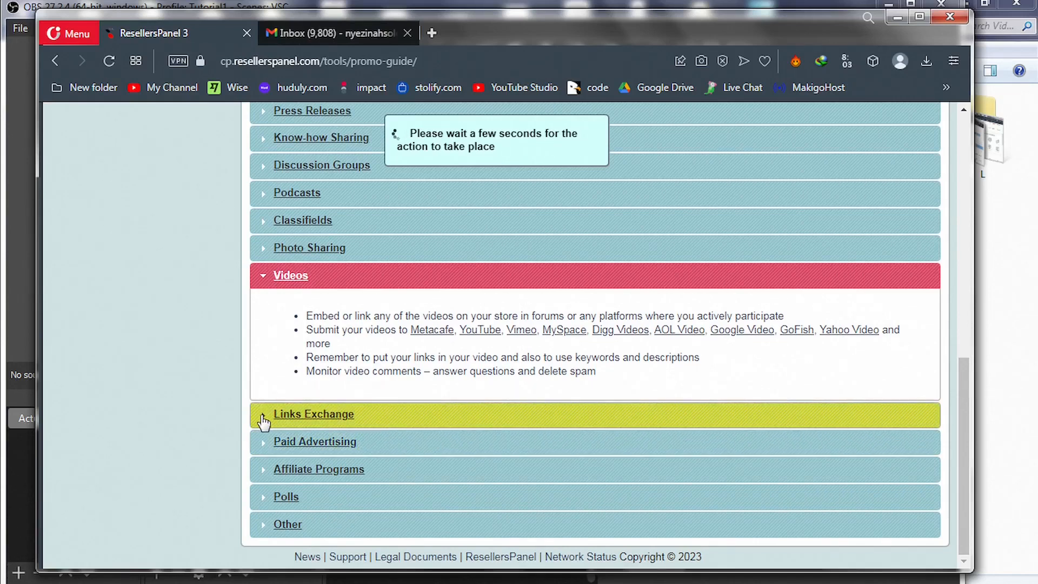
# Expand the Links Exchange, Paid Advertising and Affiliate Programs promotion tips in turn
pyautogui.click(314, 414)
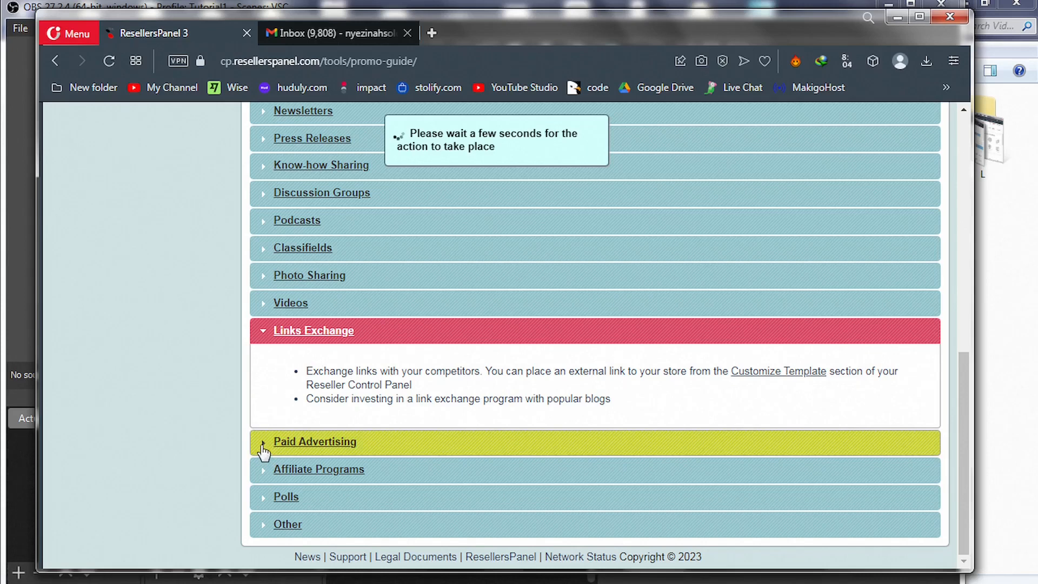
pyautogui.click(315, 441)
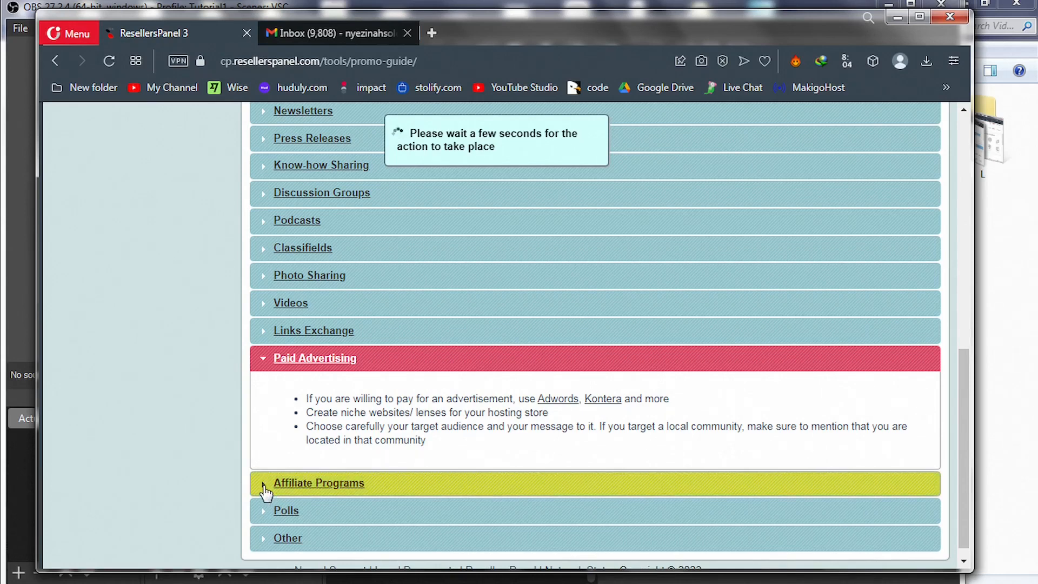
pyautogui.click(317, 482)
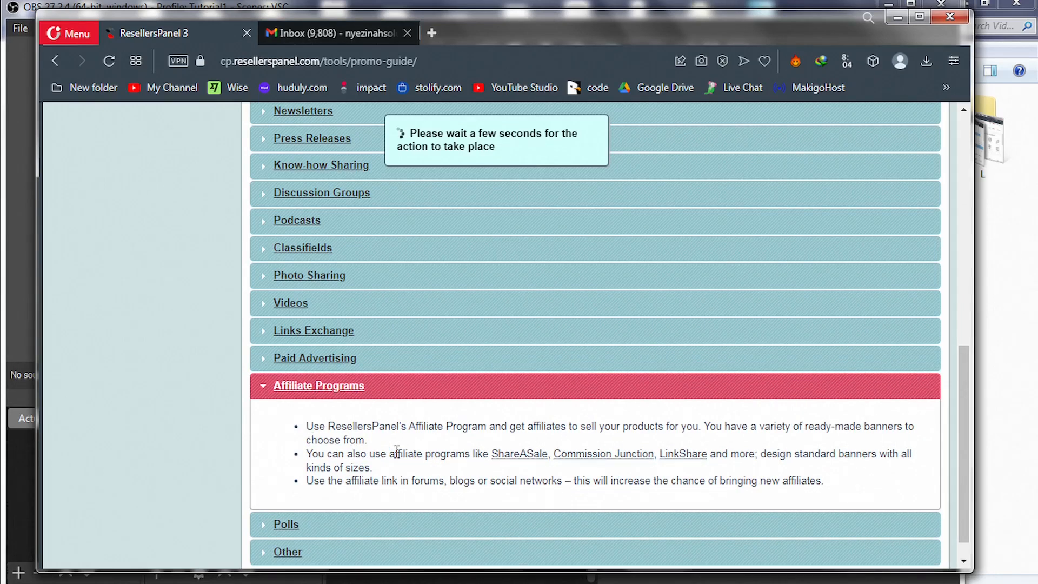
pyautogui.moveTo(306, 426); pyautogui.dragTo(414, 453)
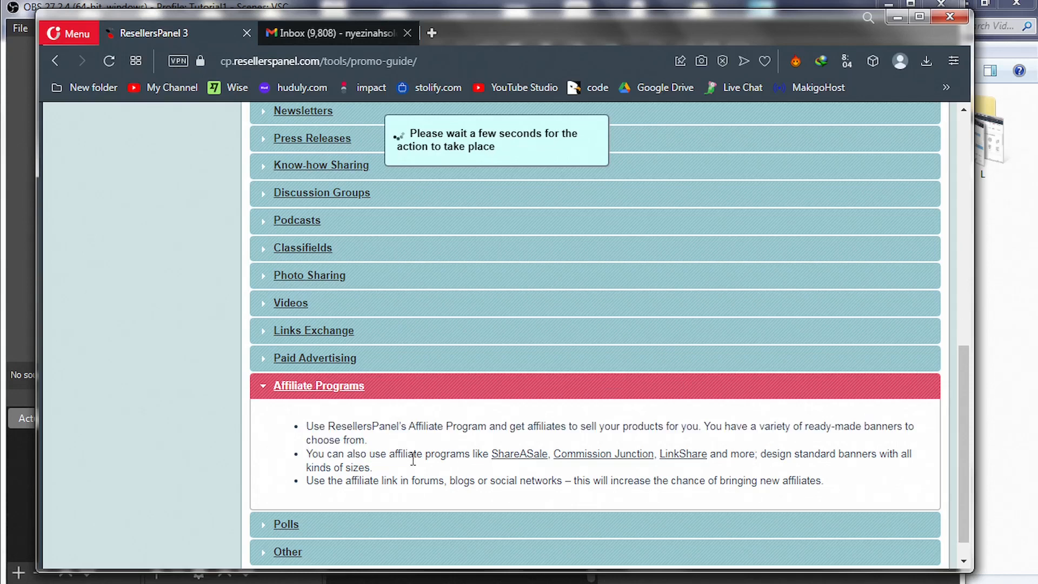
pyautogui.moveTo(874, 443)
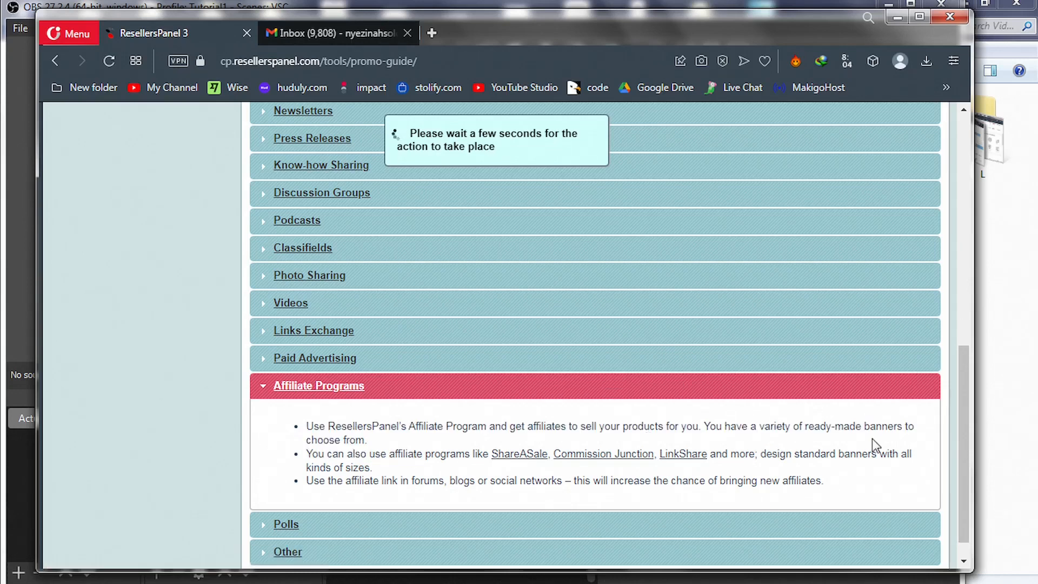
pyautogui.scroll(-3)
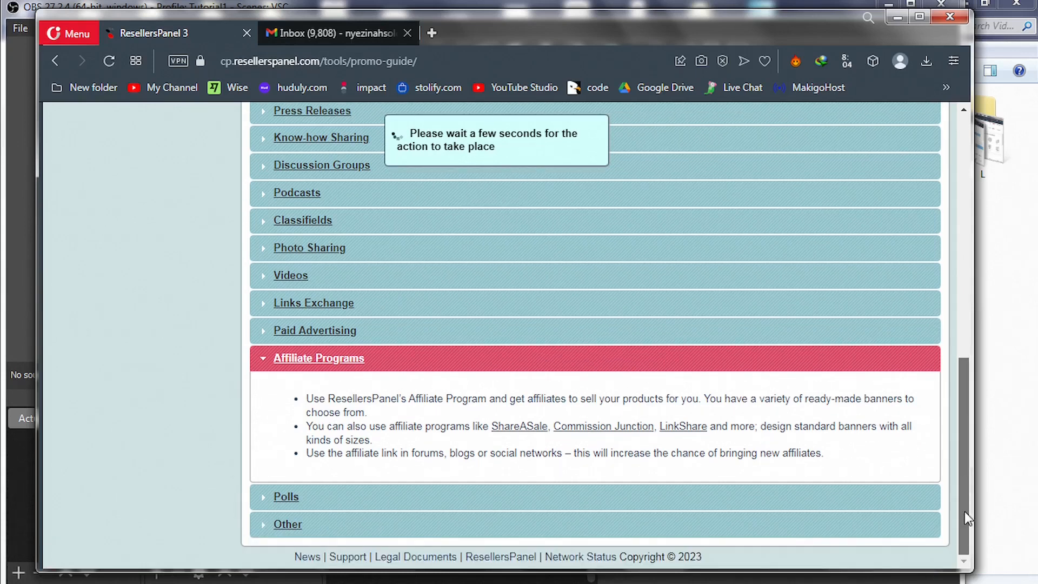
pyautogui.moveTo(406, 472)
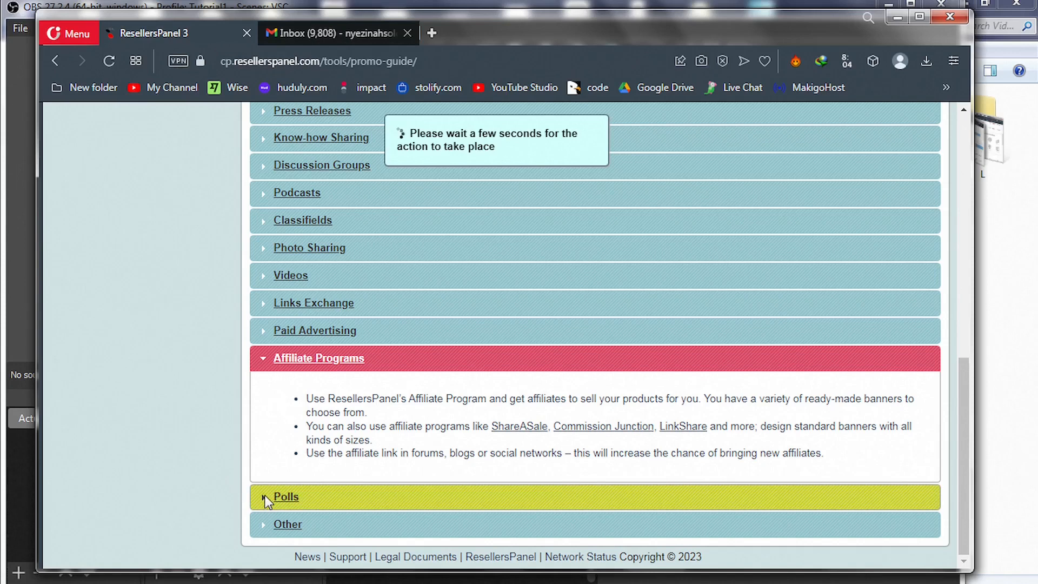
# Expand the Polls tips suggesting free polls from Pollhost, Vizu and PollDaddy
pyautogui.click(285, 497)
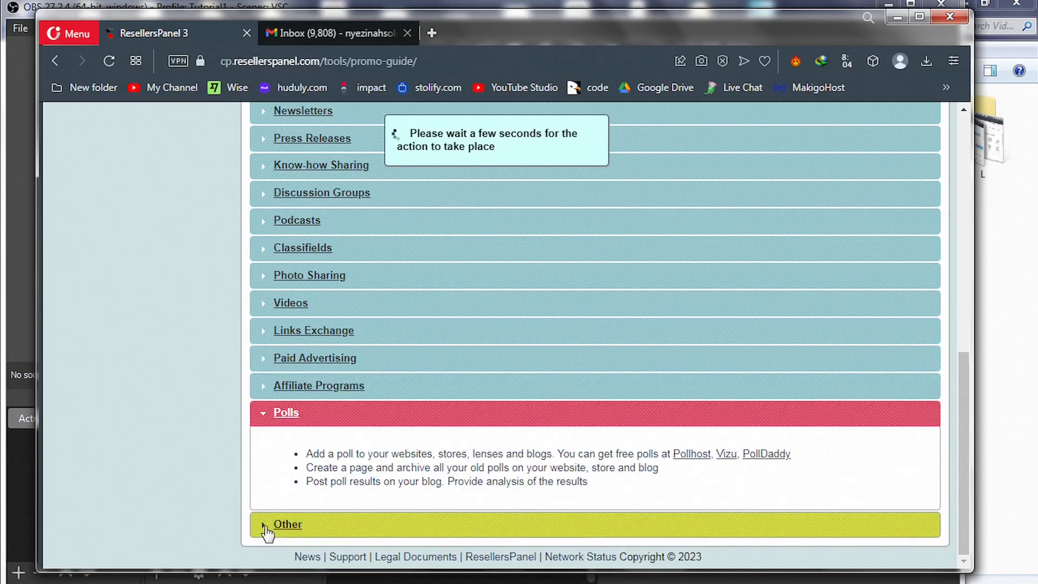
# Expand the Other tips listing freebies, discounts, an e-book and print ads, scrolled fully into view
pyautogui.click(288, 523)
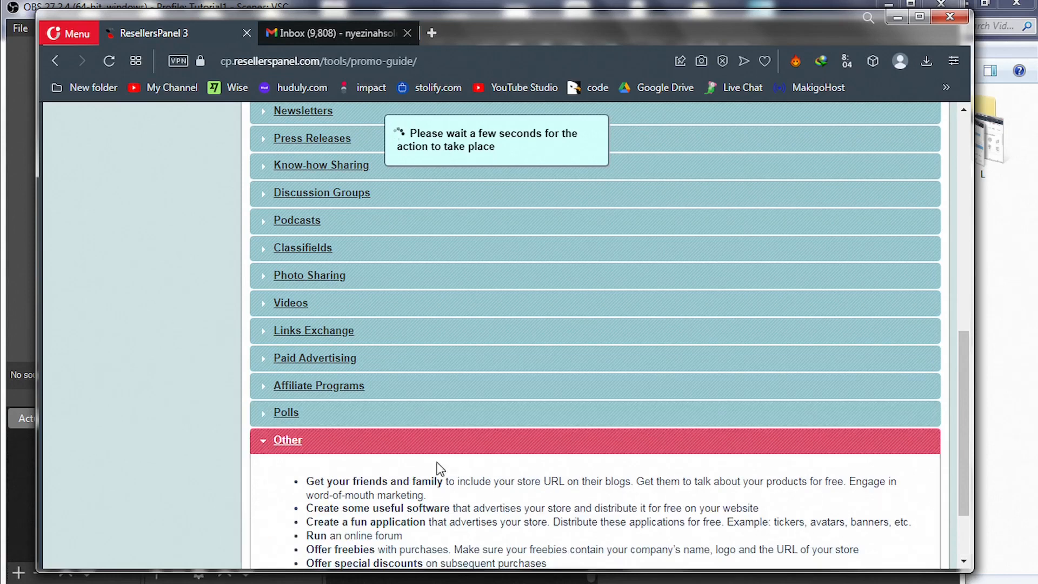
pyautogui.scroll(-3)
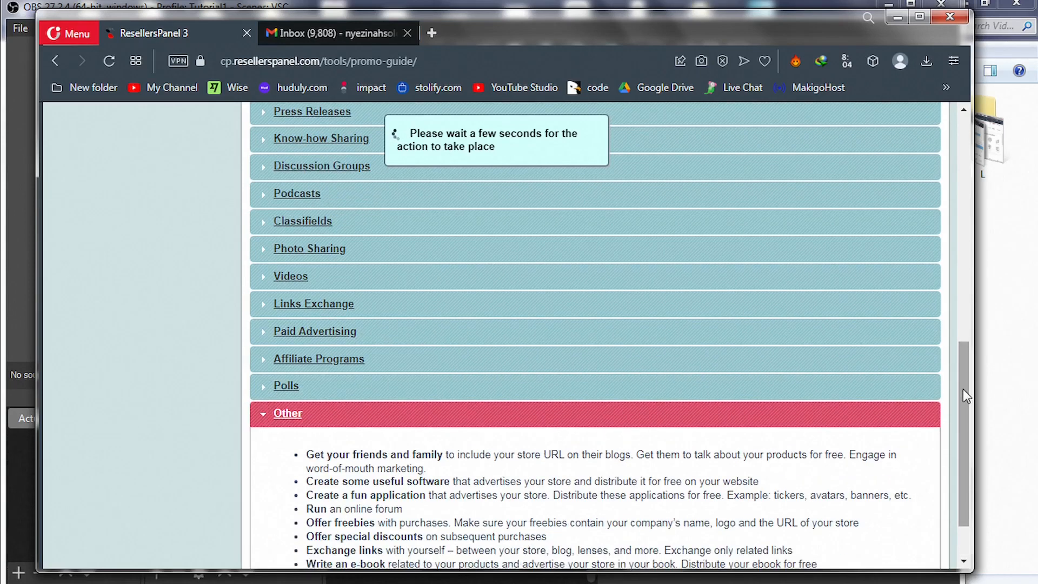
pyautogui.scroll(-3)
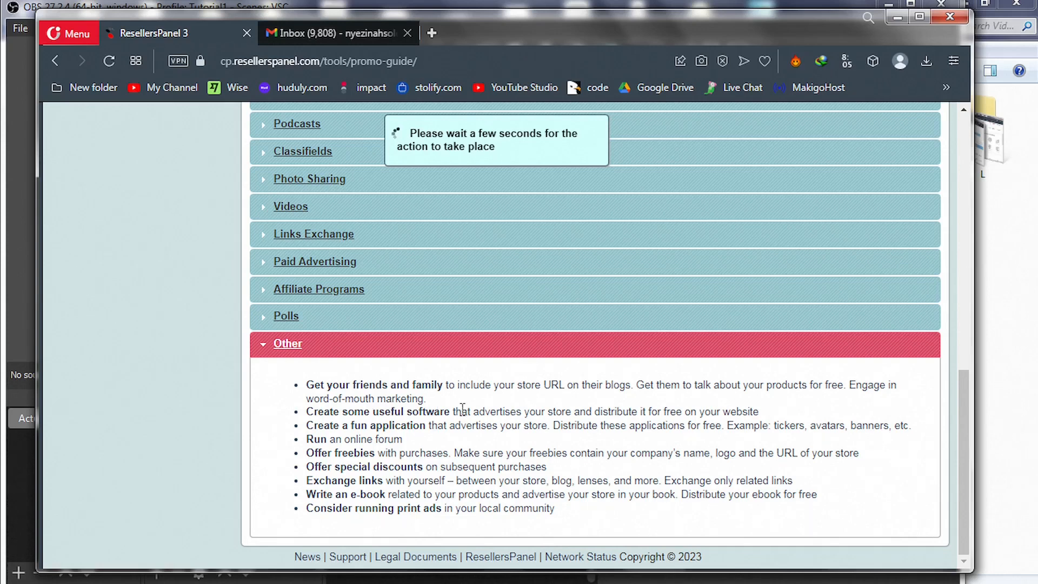
pyautogui.moveTo(544, 410)
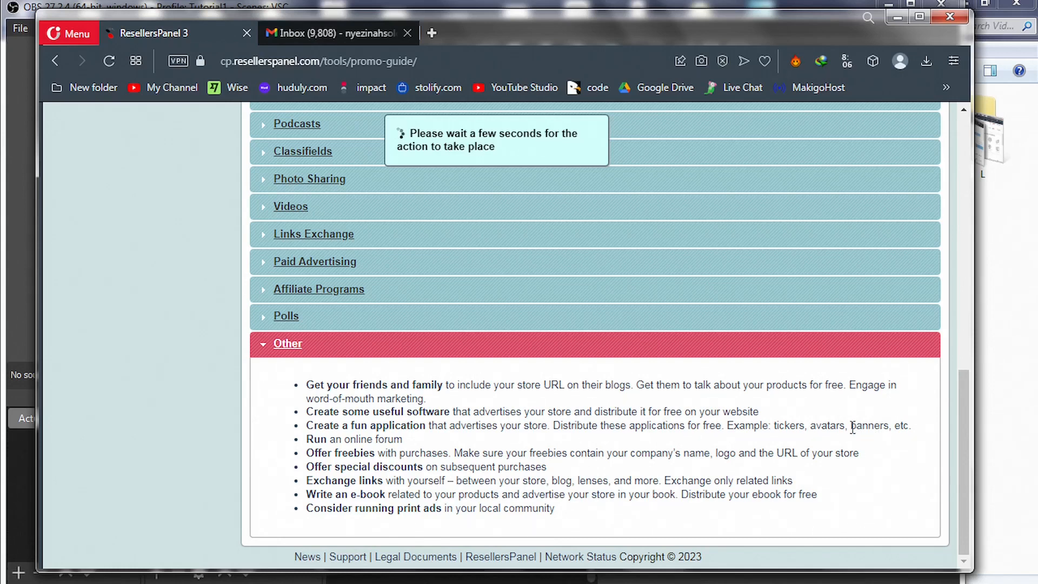
pyautogui.doubleClick(869, 425)
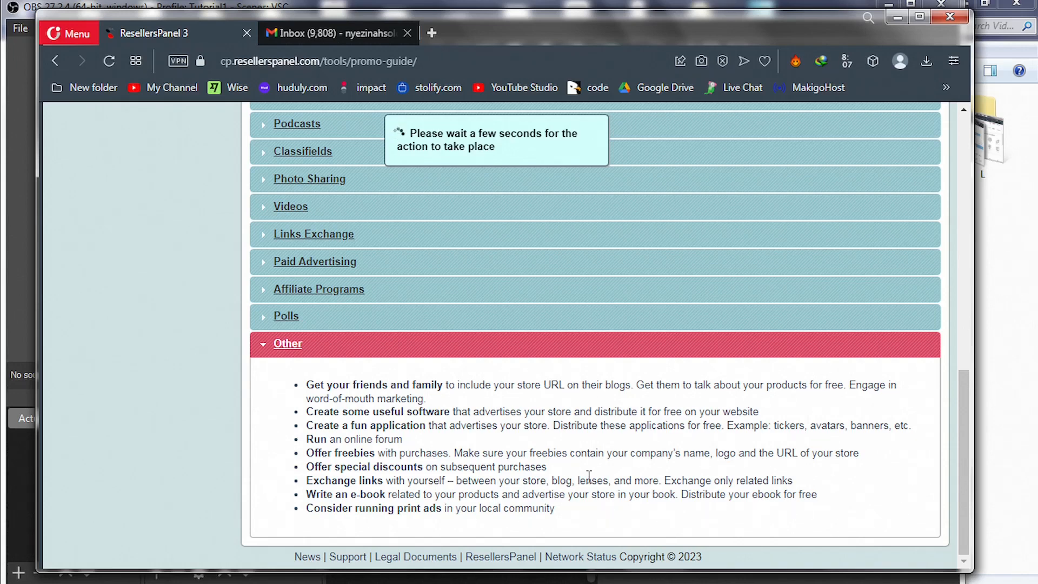
pyautogui.moveTo(249, 257)
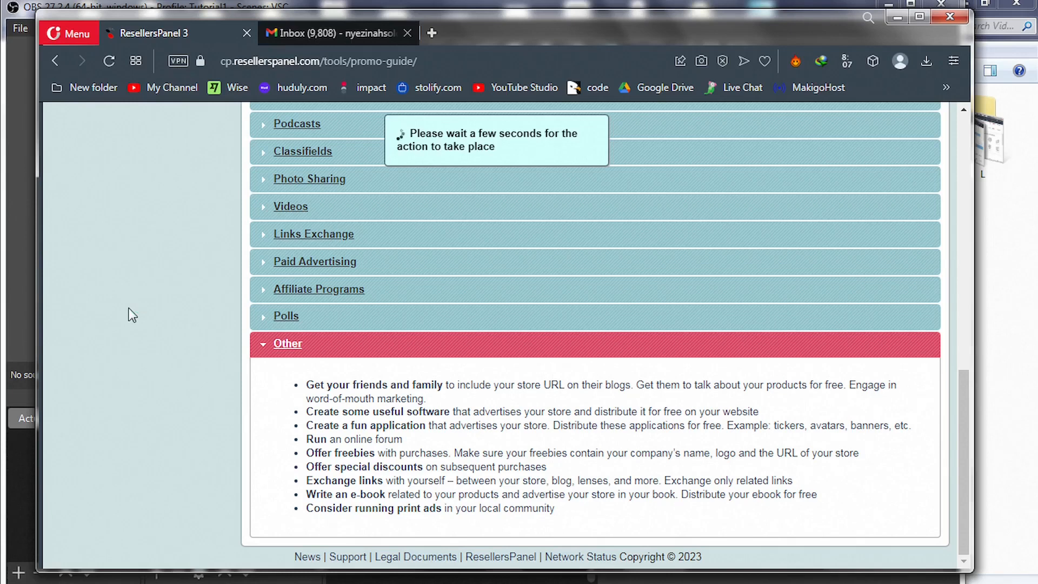
pyautogui.moveTo(166, 399)
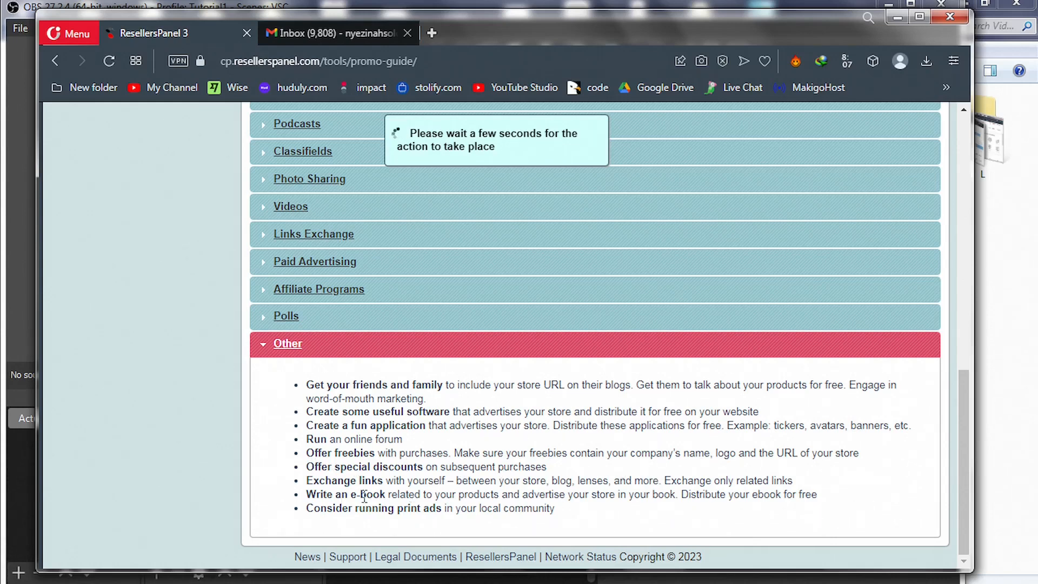
pyautogui.moveTo(456, 508)
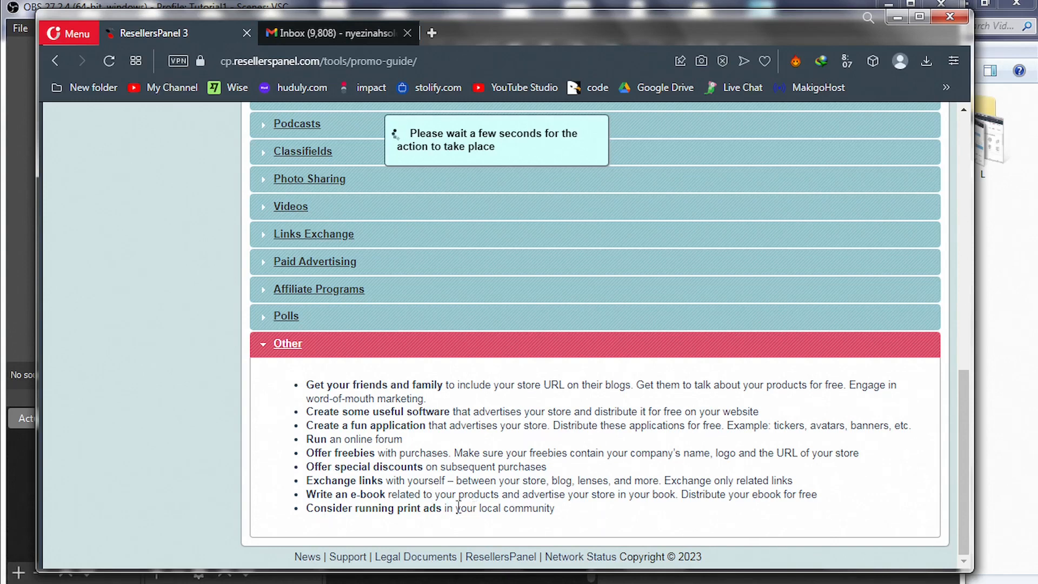